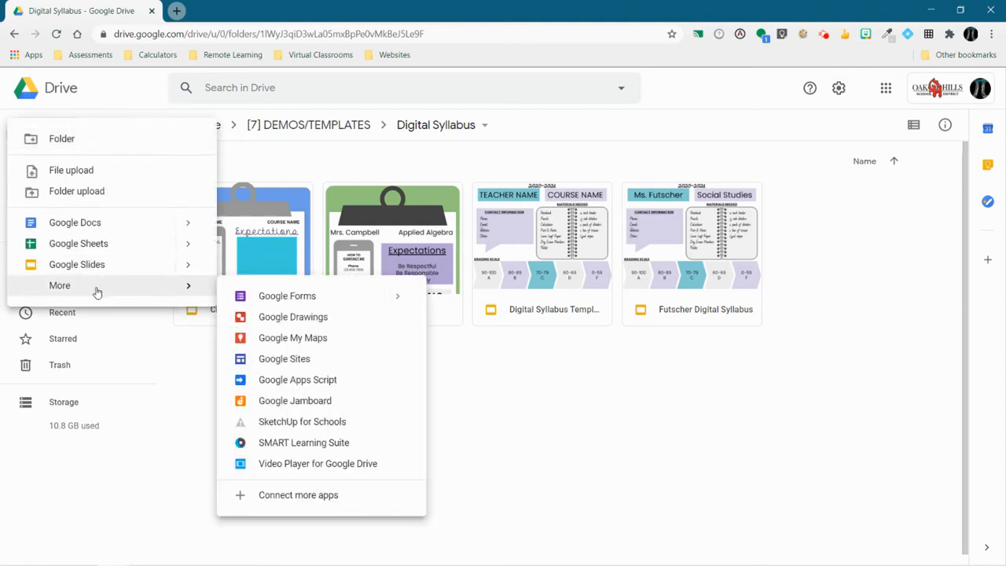
# Step: Create a new blank Google Form from the Drive New menu
pyautogui.click(286, 296)
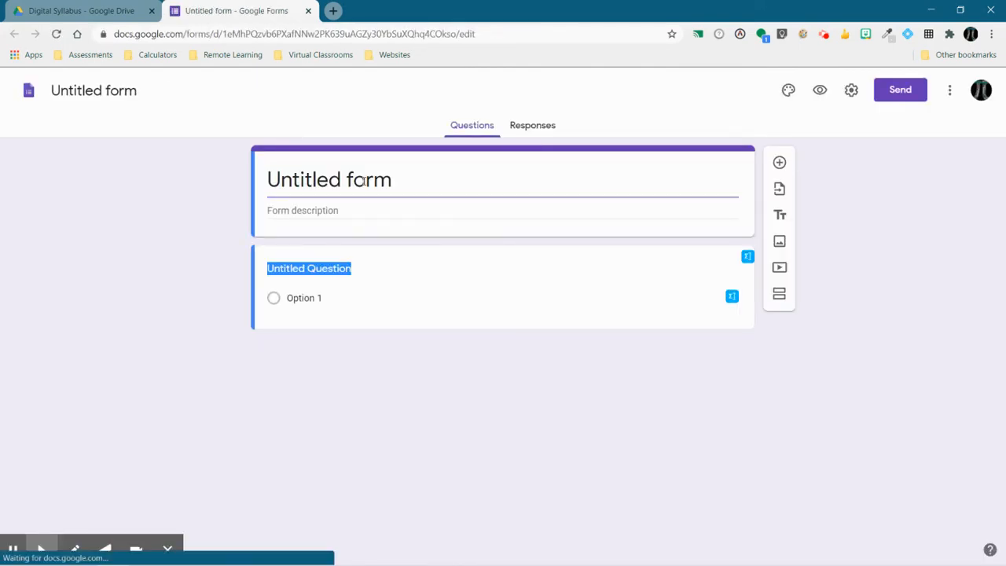
# Step: Title the form 'Syllabus Sign-Off Campbell (Applied Algebra)'
pyautogui.write('Syll')
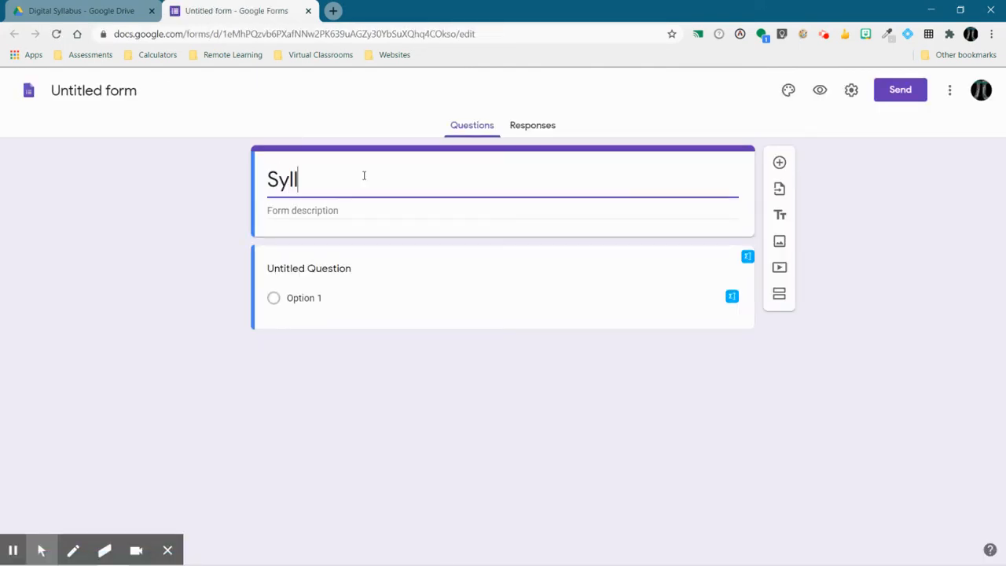
pyautogui.write('abus Sign-Off')
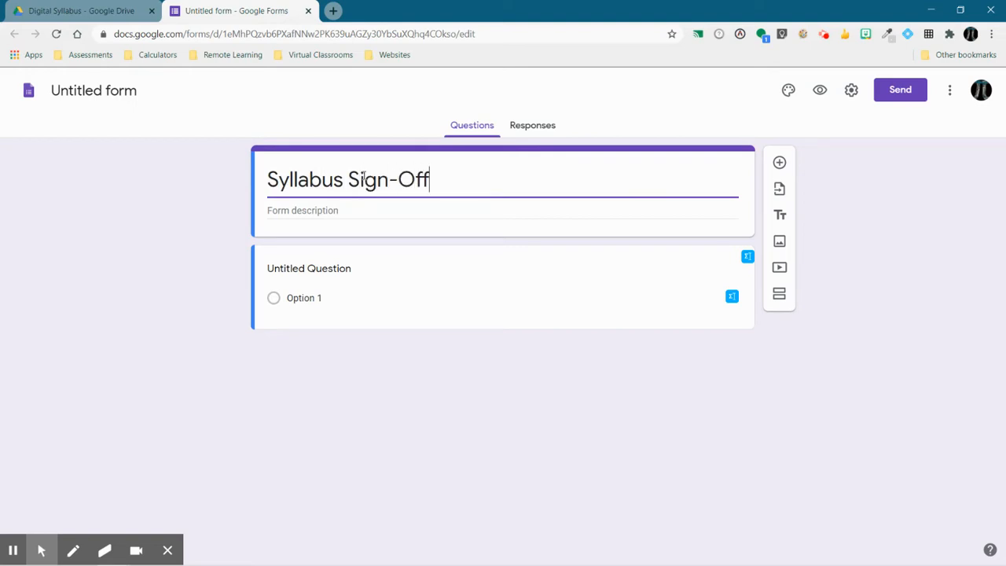
pyautogui.write('Campbell')
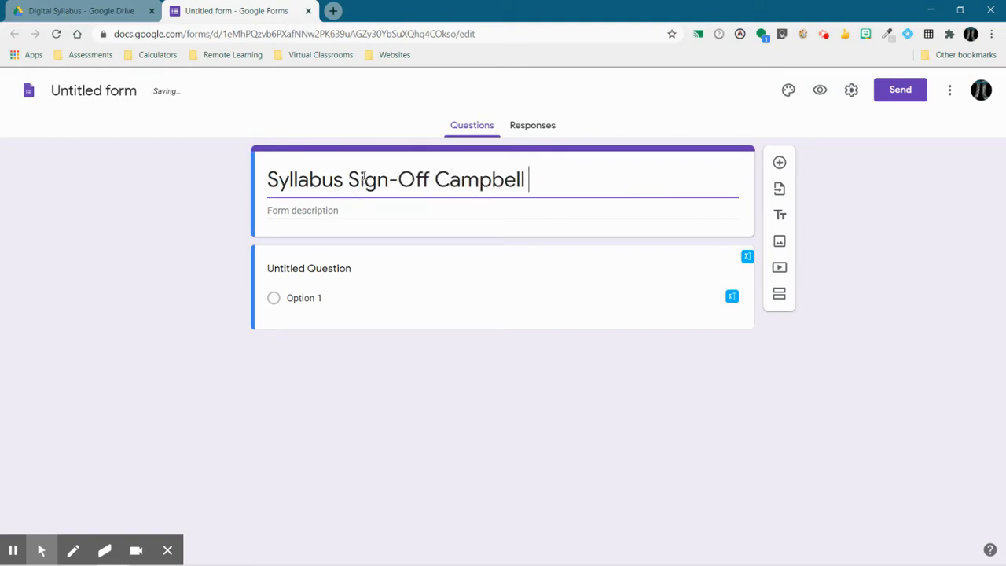
pyautogui.write('(A')
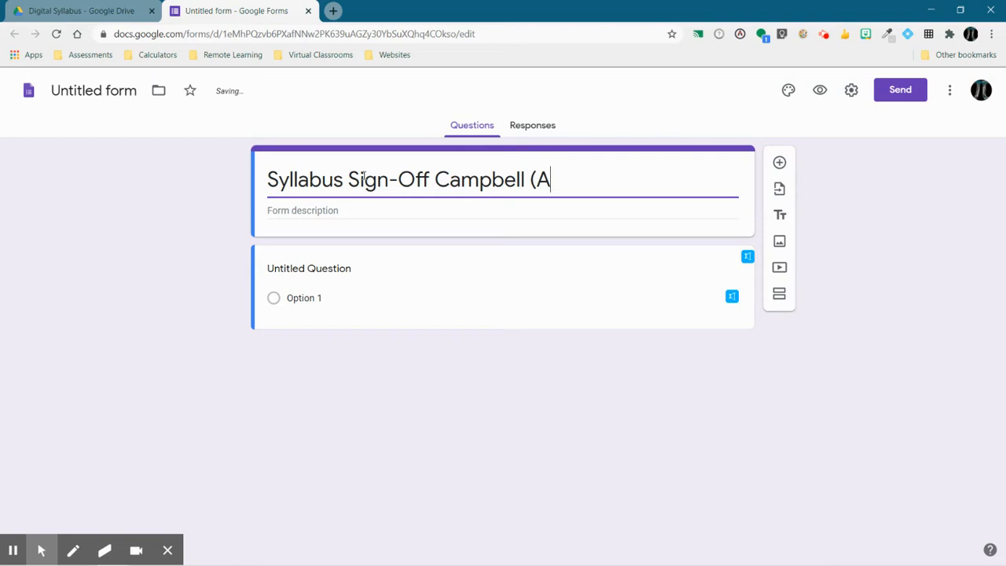
pyautogui.write('pplied Algebra')
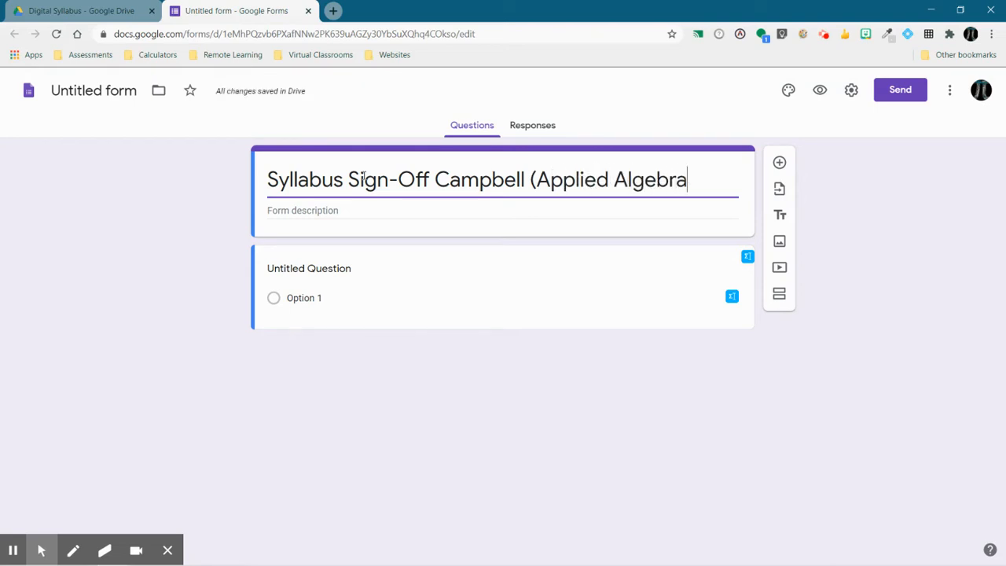
pyautogui.write(')')
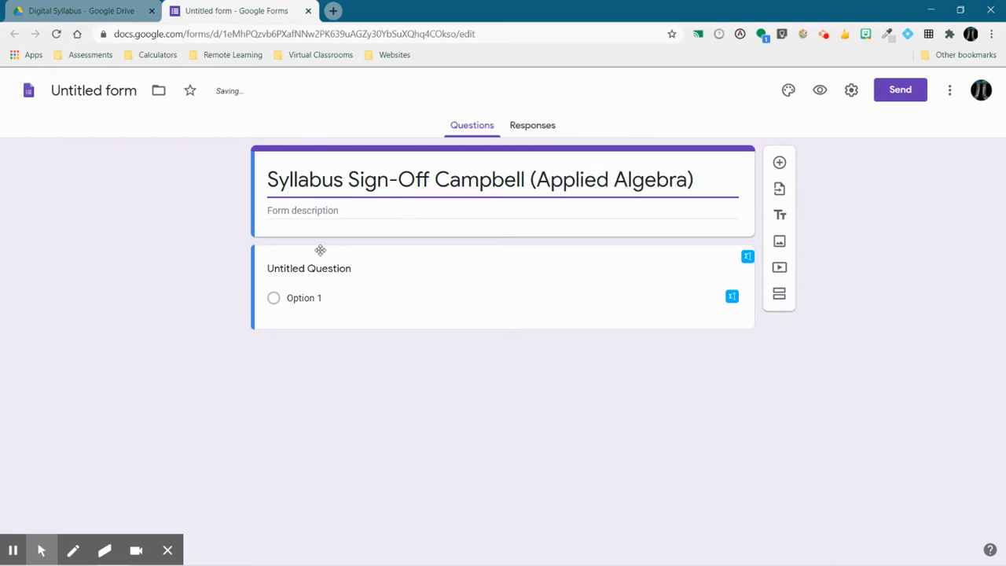
# Step: Add a description asking students to answer each question to verify they understand the course requirements
pyautogui.click(302, 211)
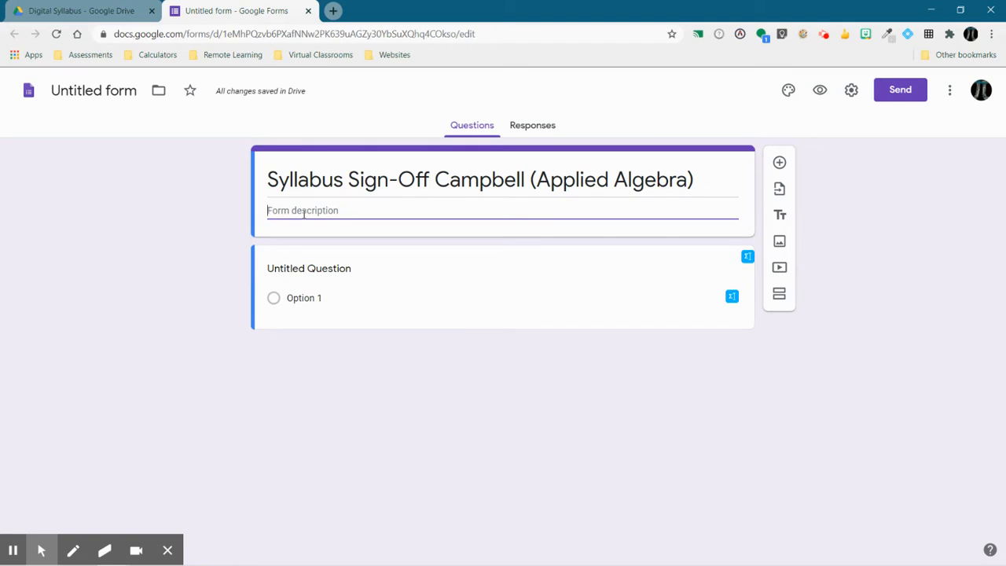
pyautogui.write('Please answer each q')
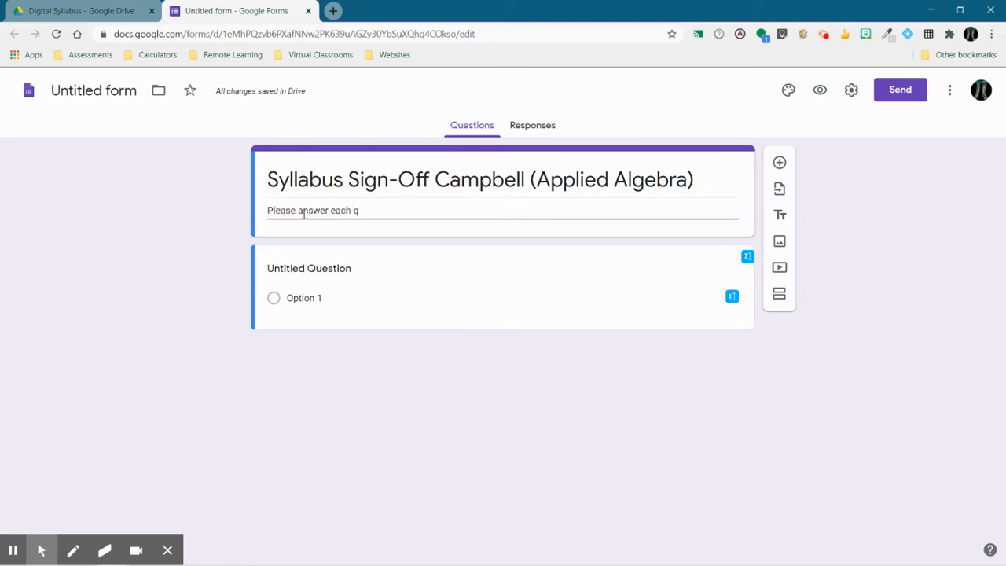
pyautogui.write('uestion to verify that you have read')
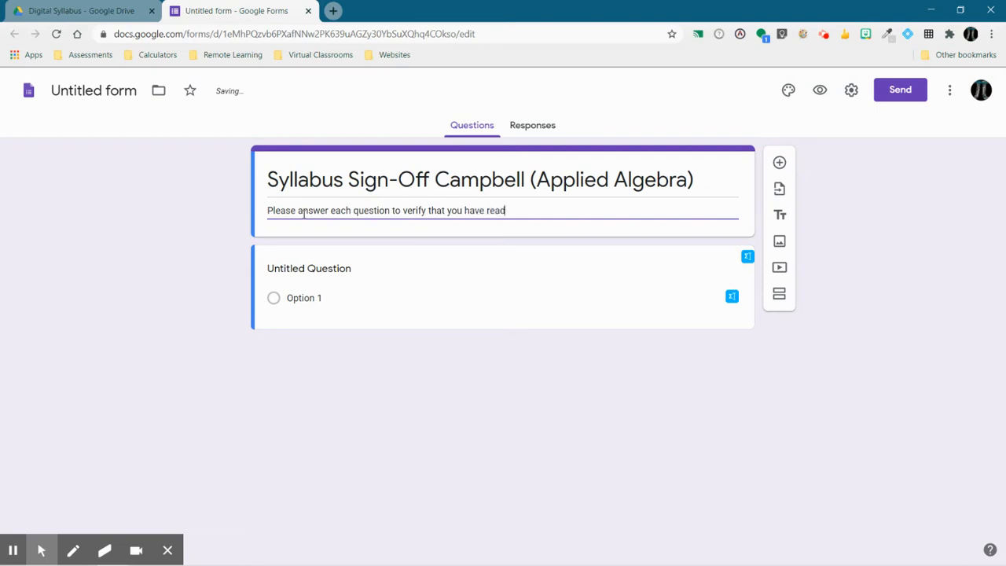
pyautogui.write('and understand the requirements o')
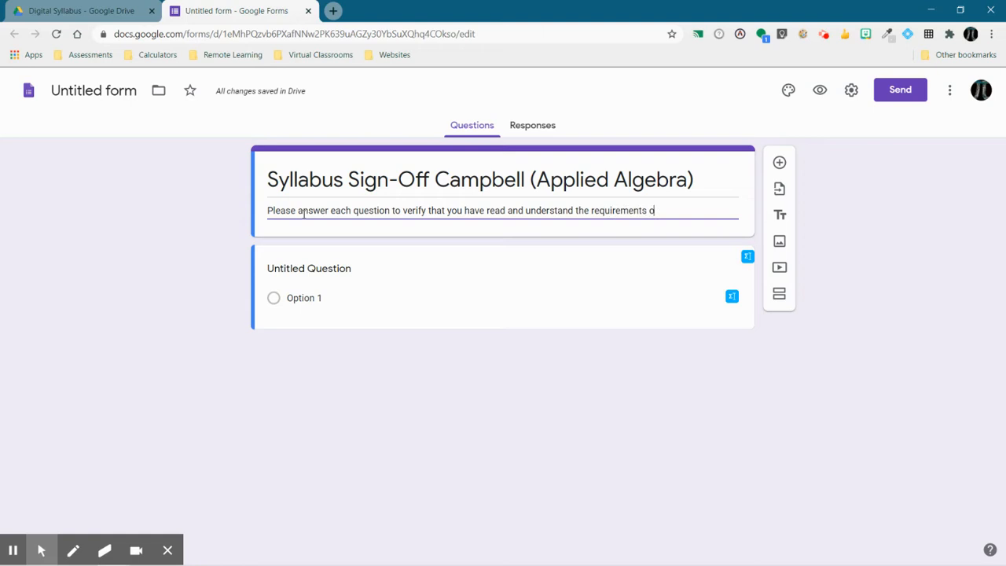
pyautogui.write('f this course.')
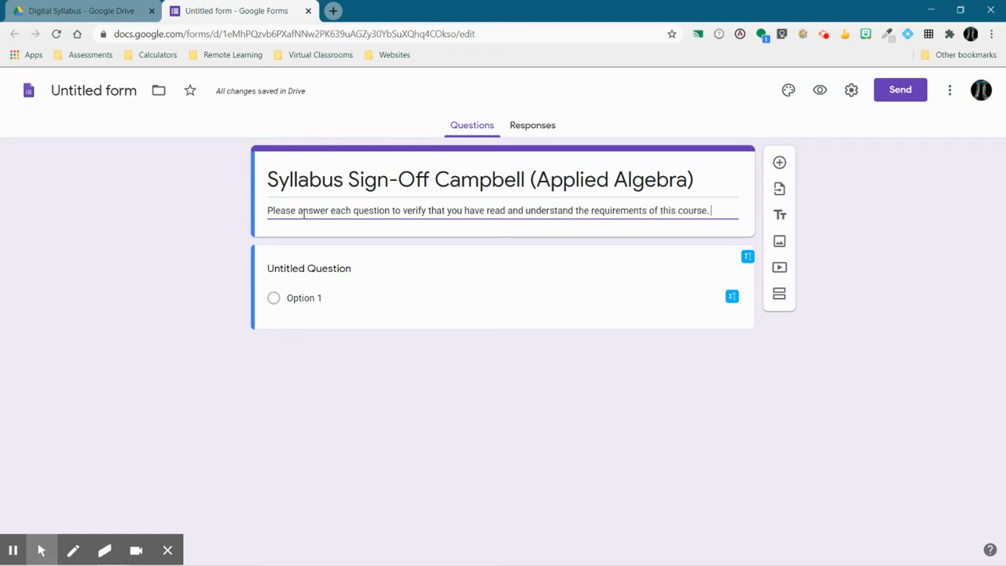
pyautogui.click(309, 268)
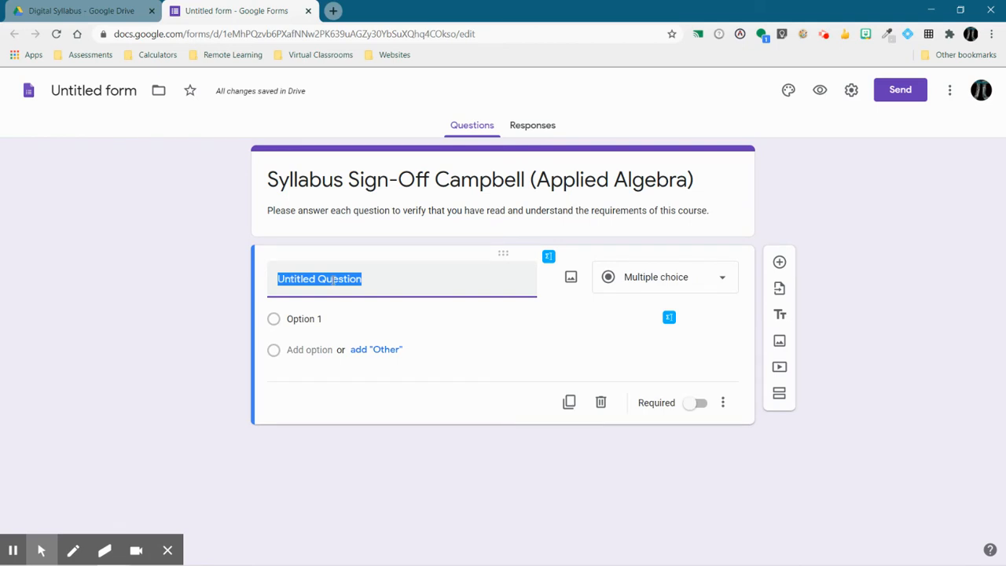
# Step: Write the question 'I have read and understand the rules and expectations for this course.'
pyautogui.write('I have read and un')
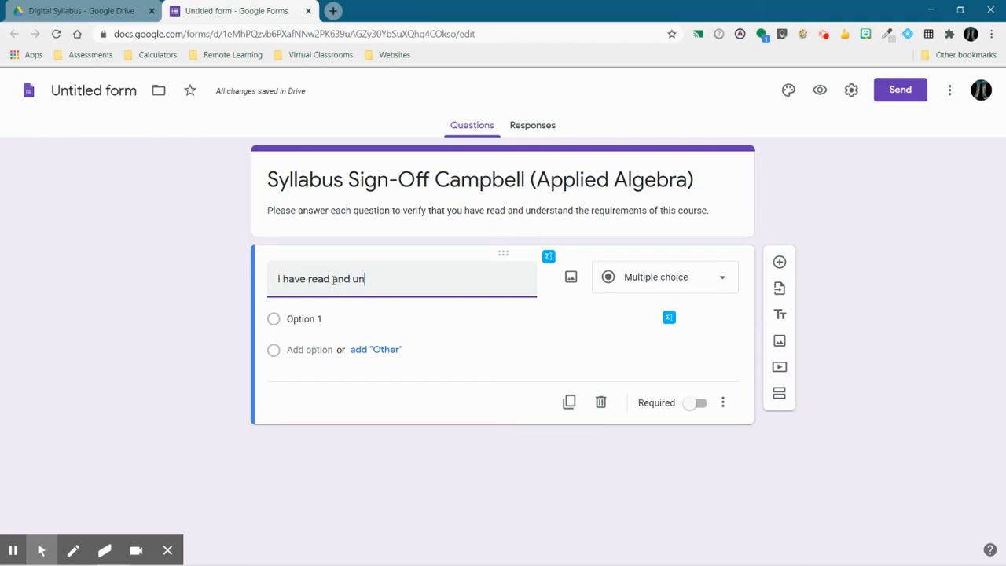
pyautogui.write('derstand the')
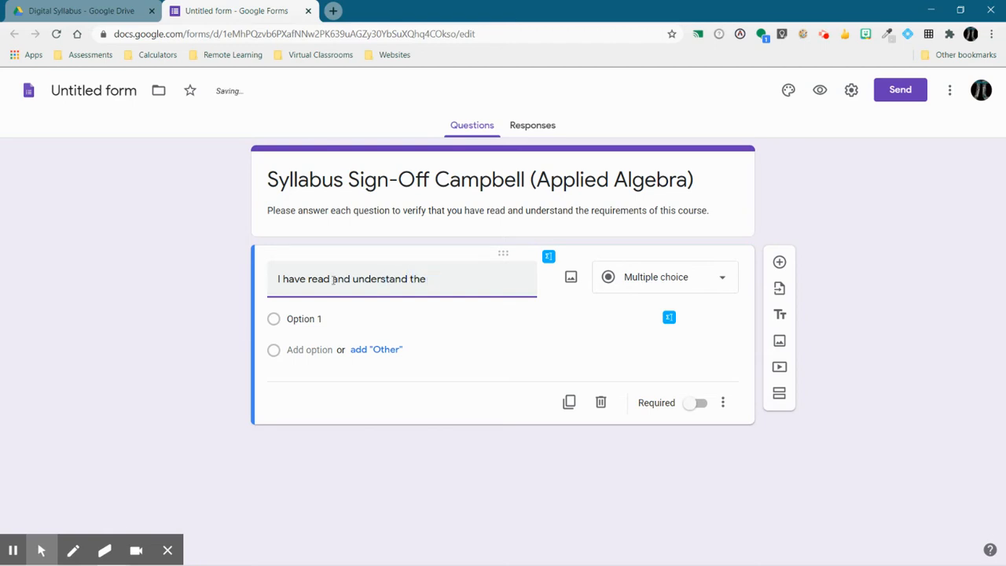
pyautogui.write('rules and exp')
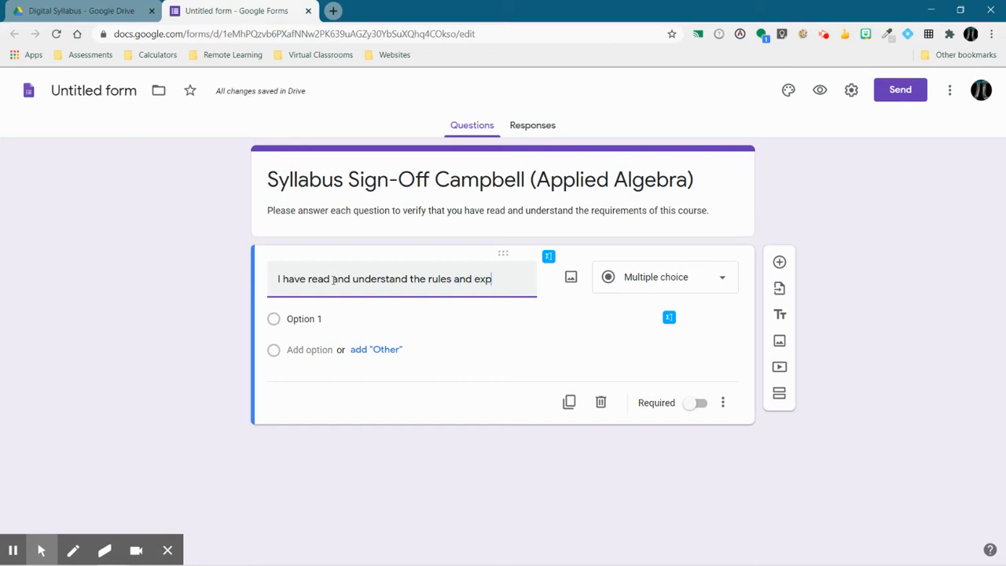
pyautogui.write('ectations')
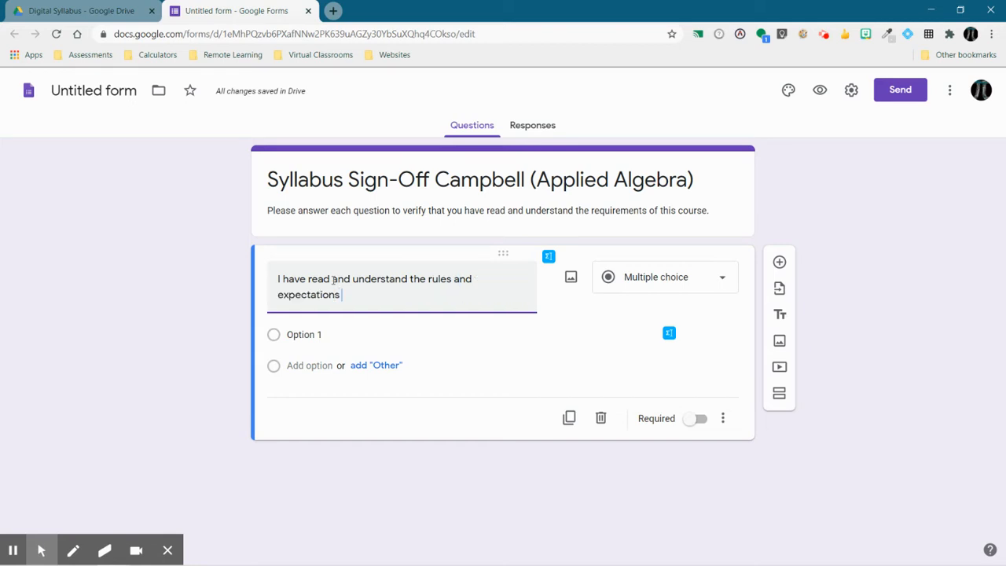
pyautogui.write('for this')
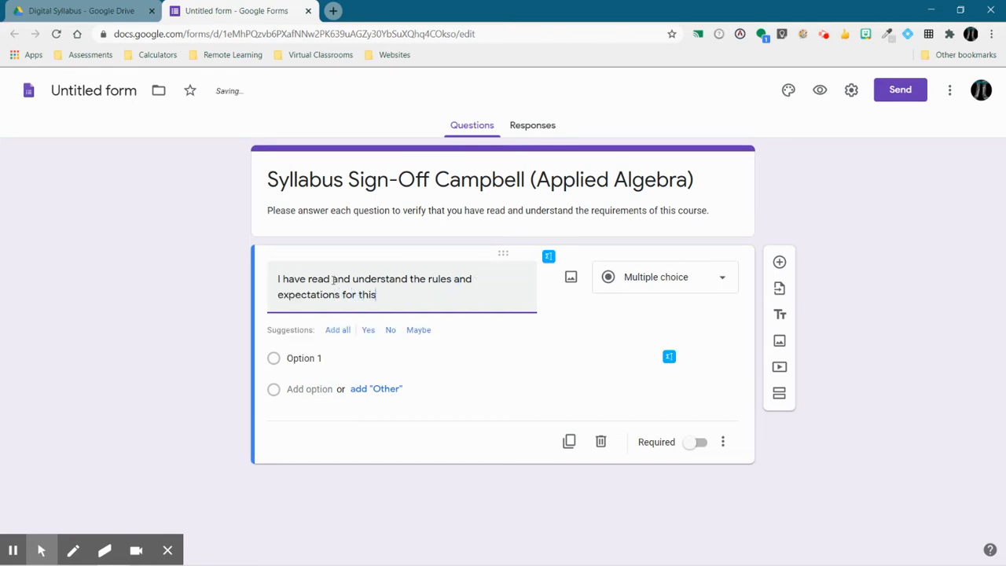
pyautogui.write('cou')
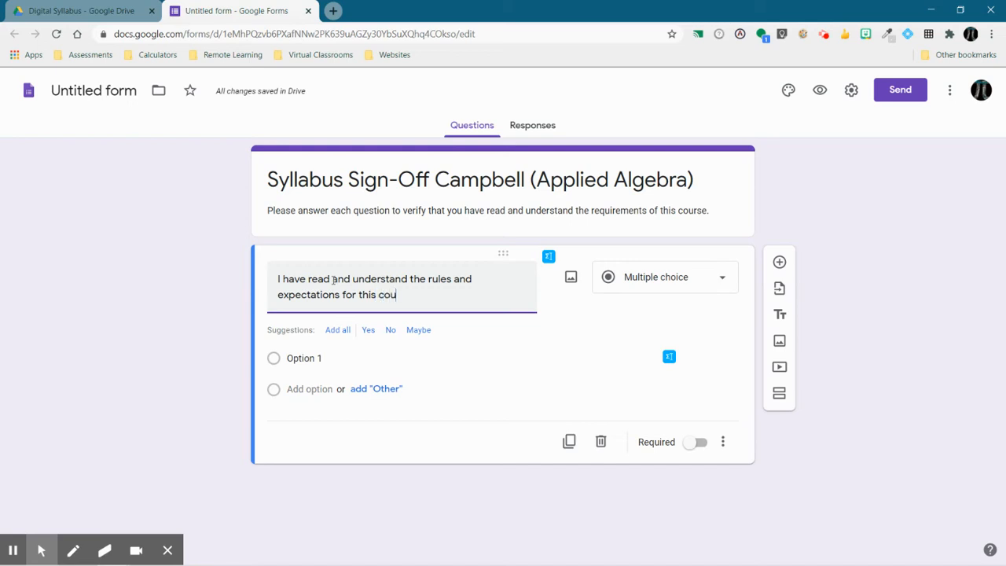
pyautogui.write('rse.')
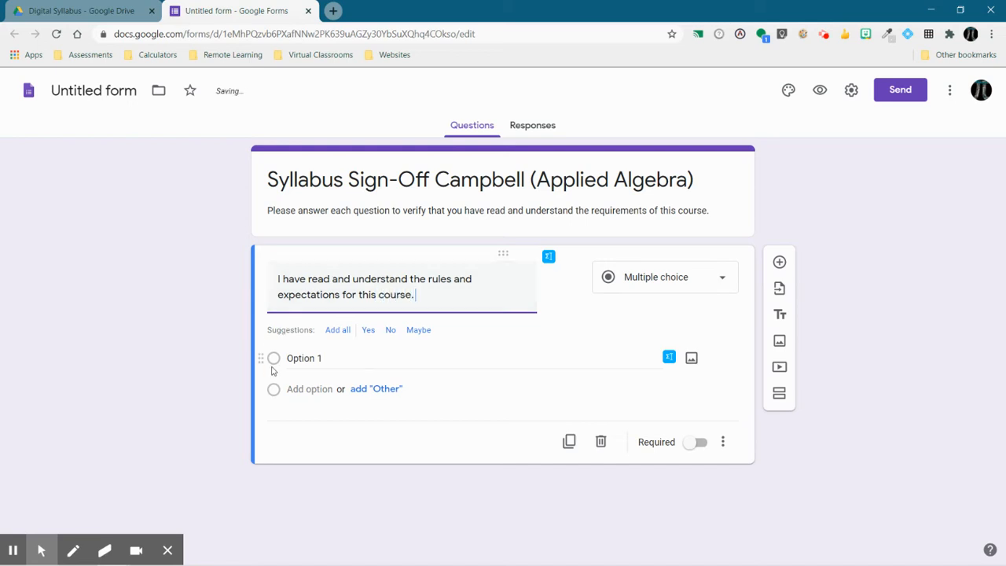
# Step: Give it a Yes choice, make it required, and add another question below
pyautogui.click(367, 330)
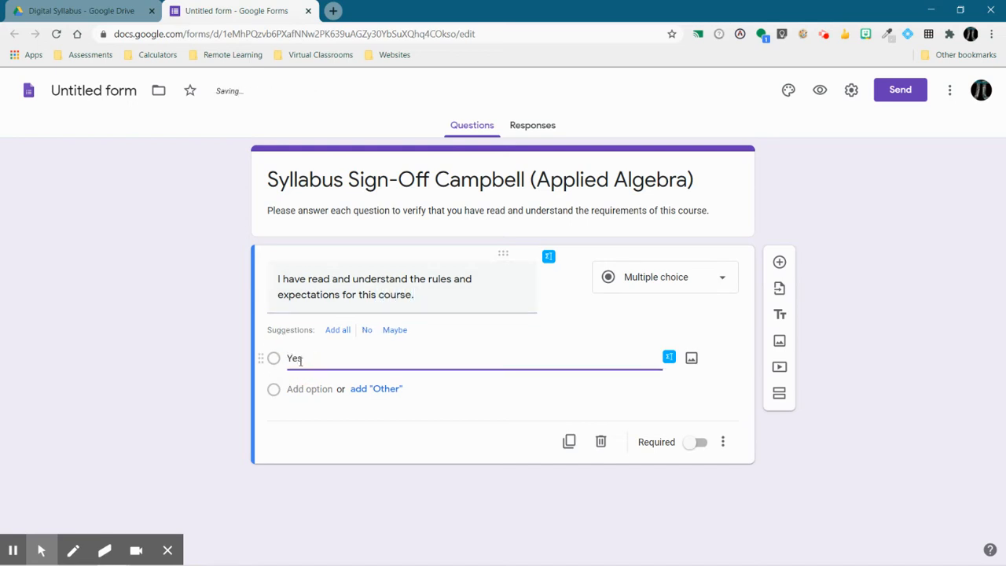
pyautogui.click(698, 441)
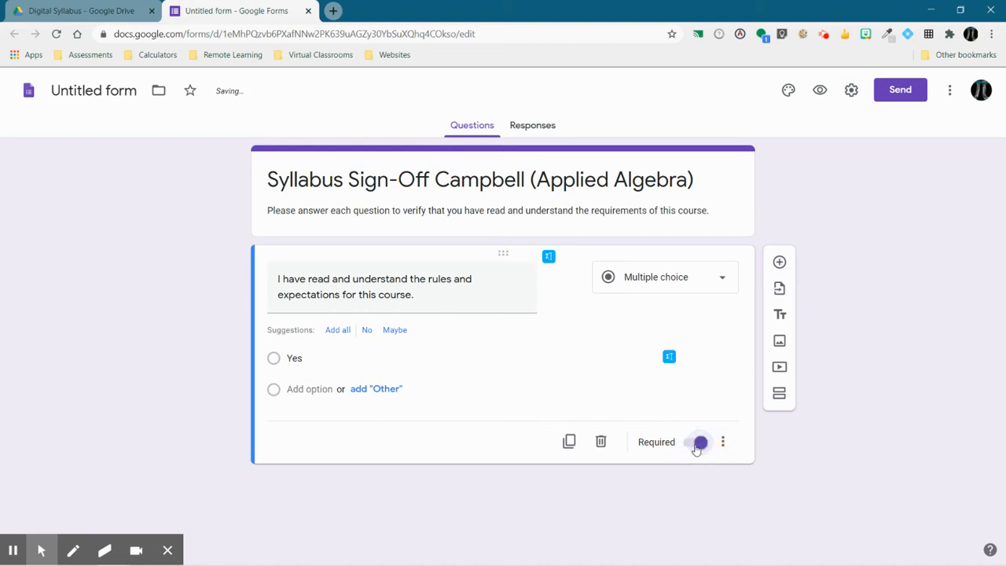
pyautogui.click(780, 261)
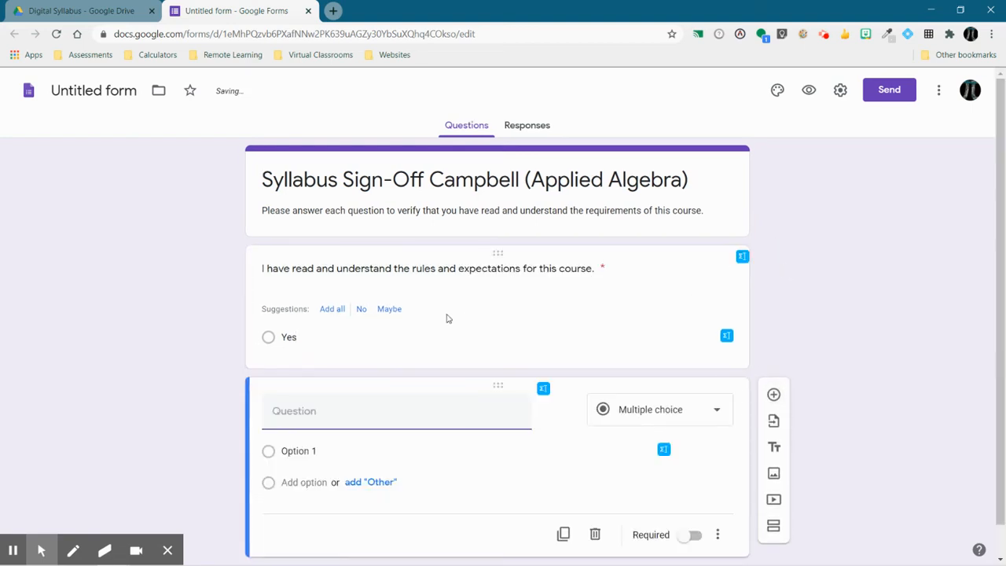
# Step: Write the question 'I have read and understand the discipline procedures for this course.'
pyautogui.click(354, 411)
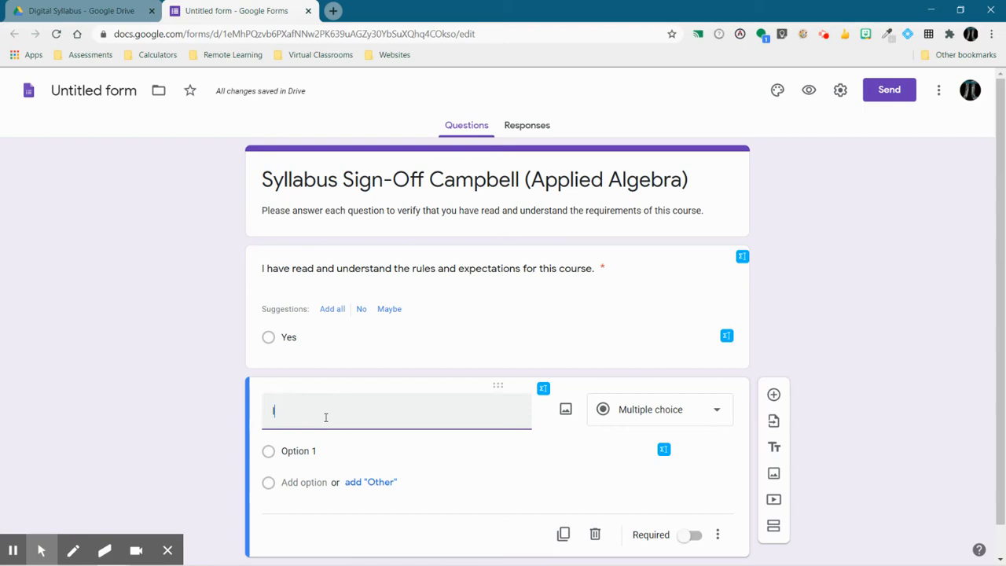
pyautogui.write('I have read and unds')
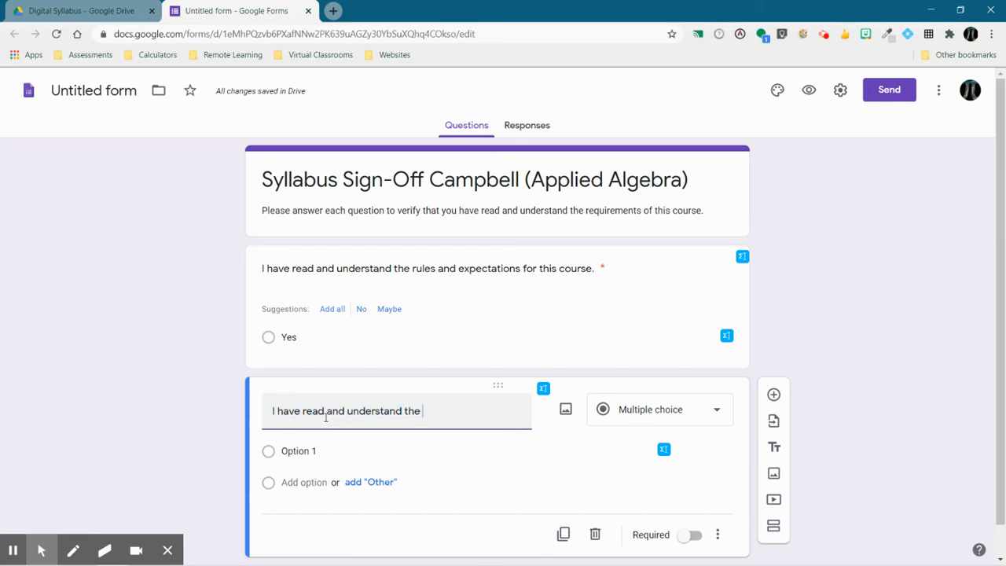
pyautogui.write('discipline p')
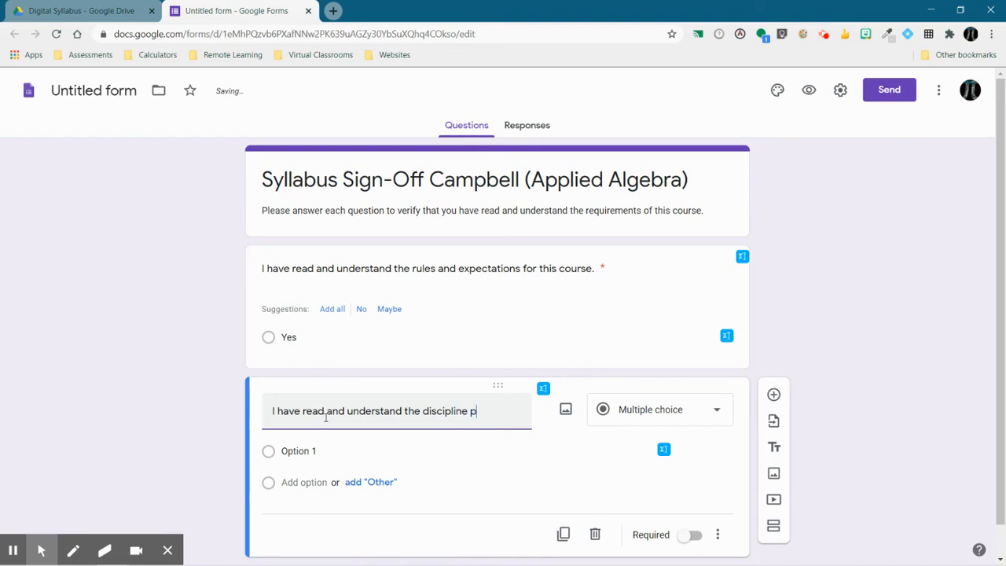
pyautogui.write('rocedur')
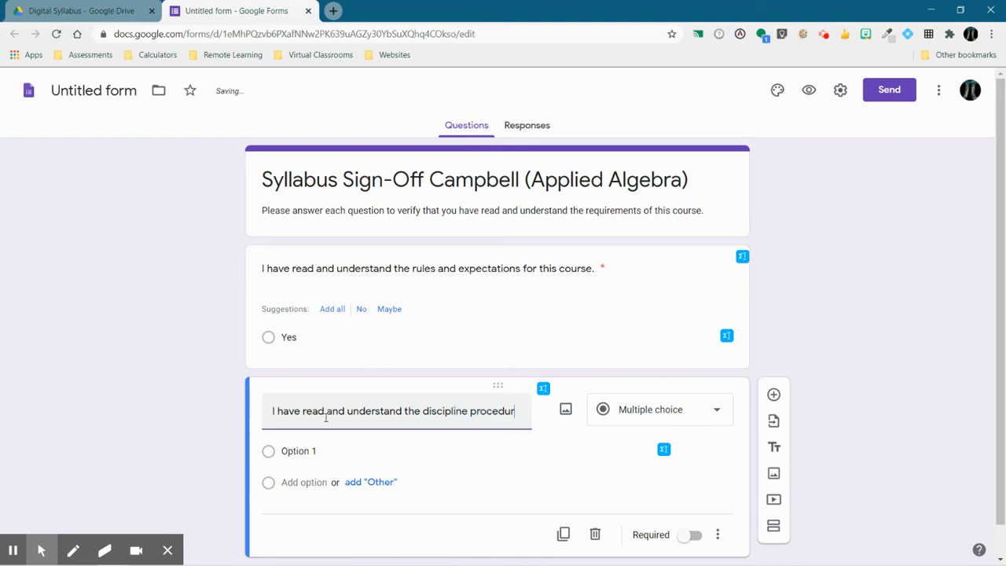
pyautogui.write('es for this course.')
pyautogui.click(468, 451)
pyautogui.write('Yes')
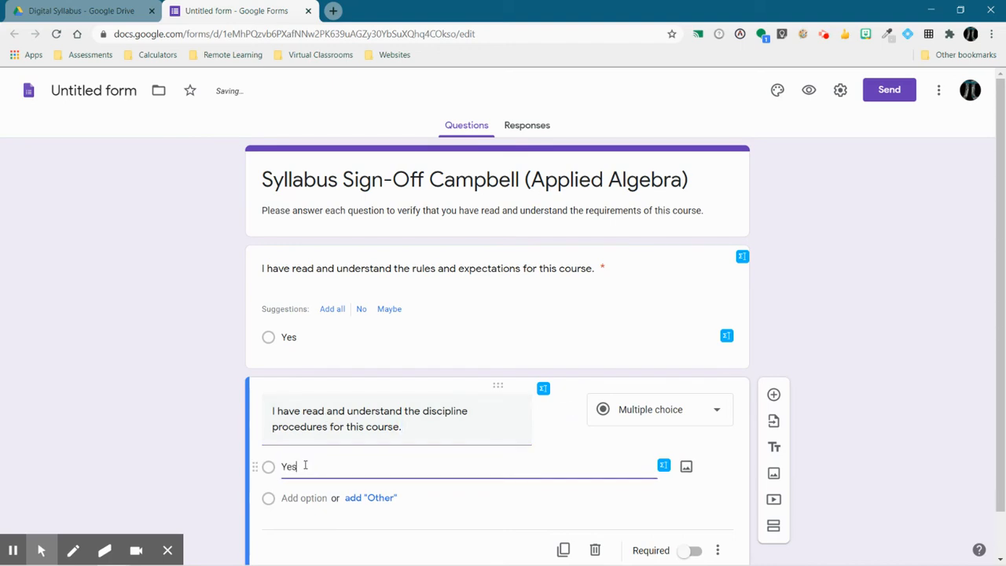
# Step: Make the discipline-procedures question required and add a new blank question
pyautogui.scroll(-3)
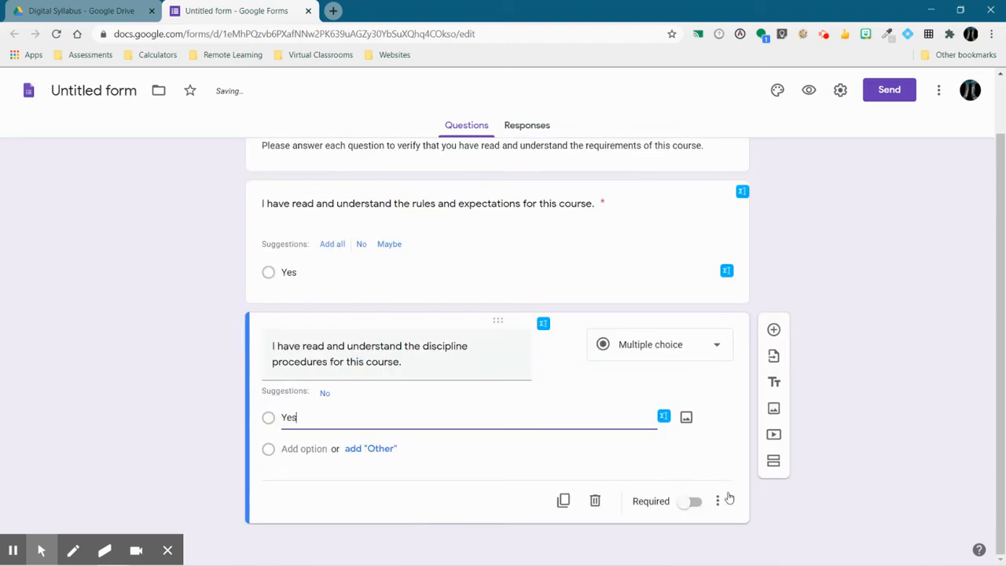
pyautogui.click(692, 500)
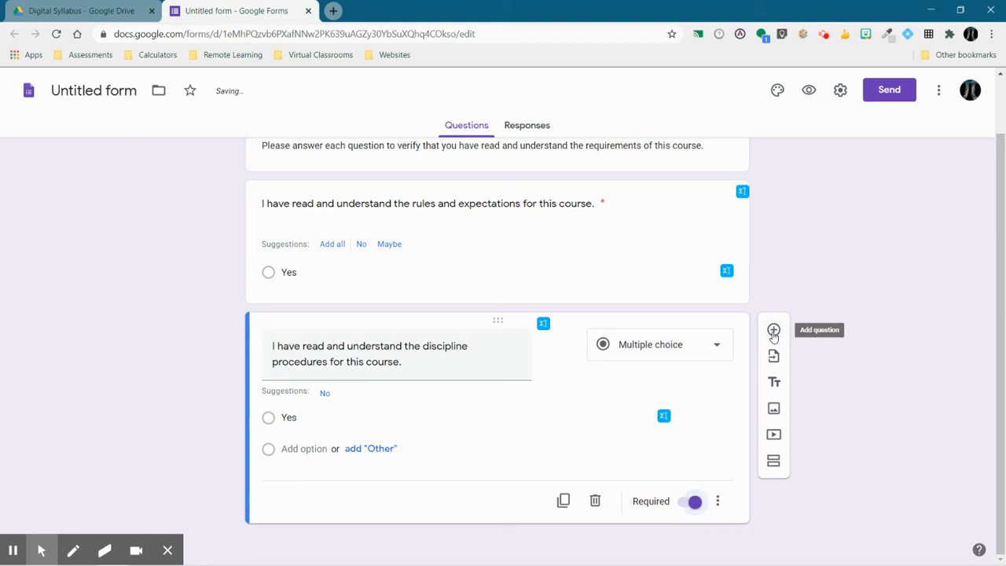
pyautogui.click(773, 330)
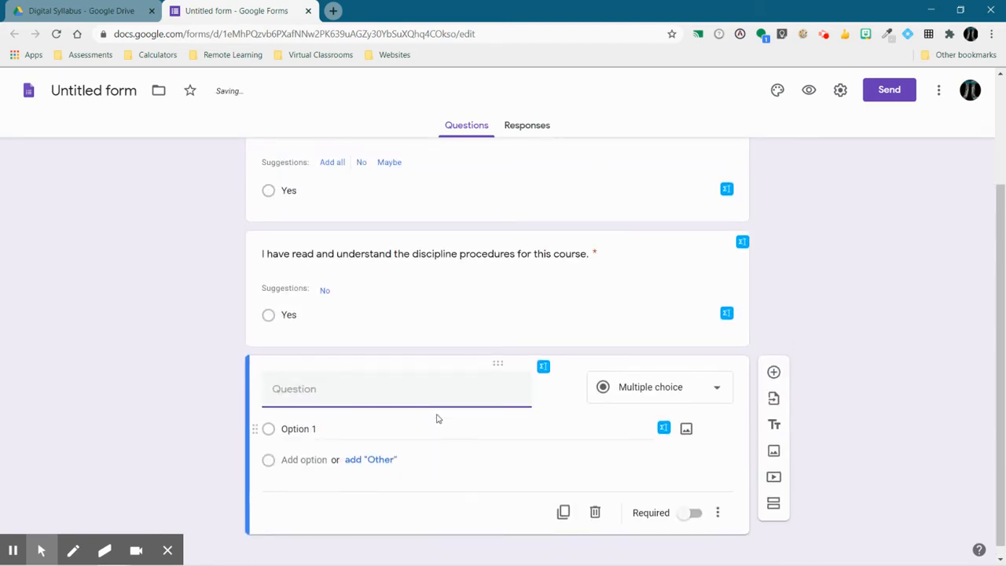
# Step: Add a required question 'I have read and understand the technology rules for this course.'
pyautogui.write('I have read an')
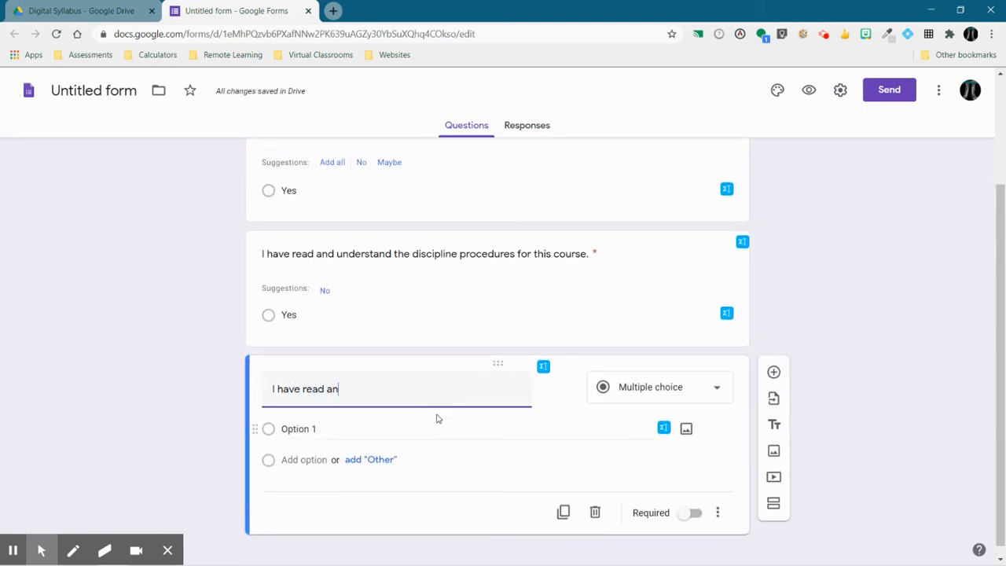
pyautogui.write('d under')
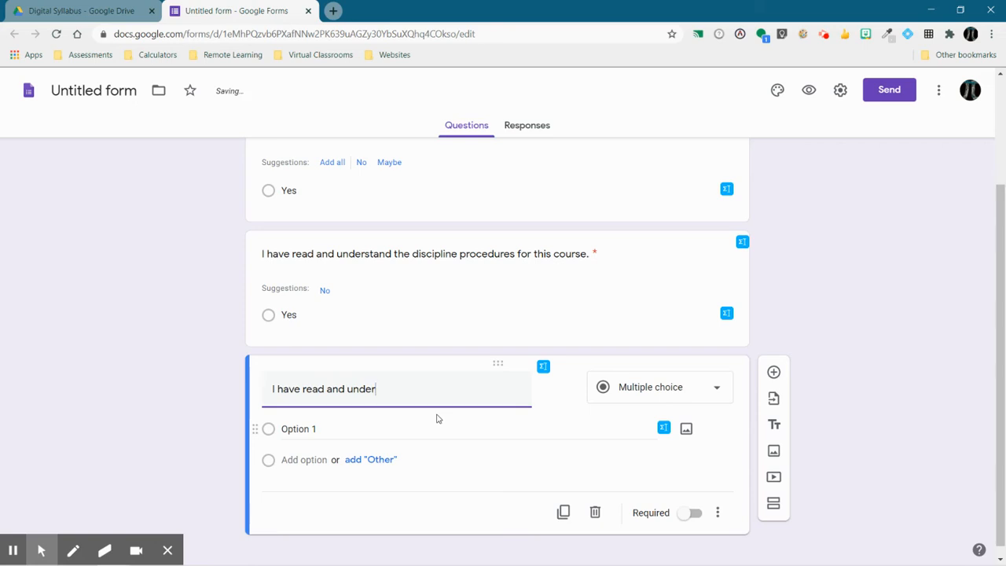
pyautogui.write('stand')
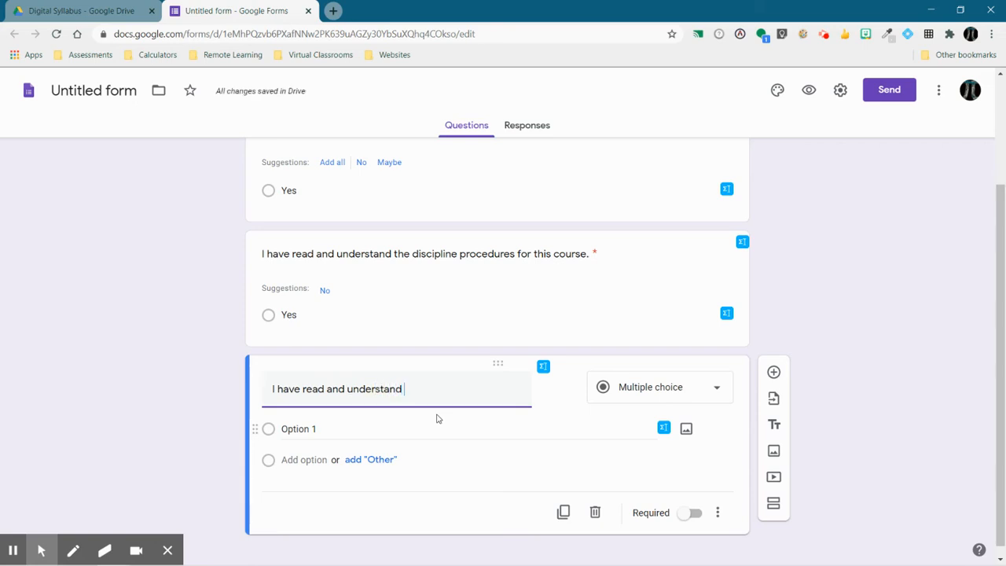
pyautogui.write('the te')
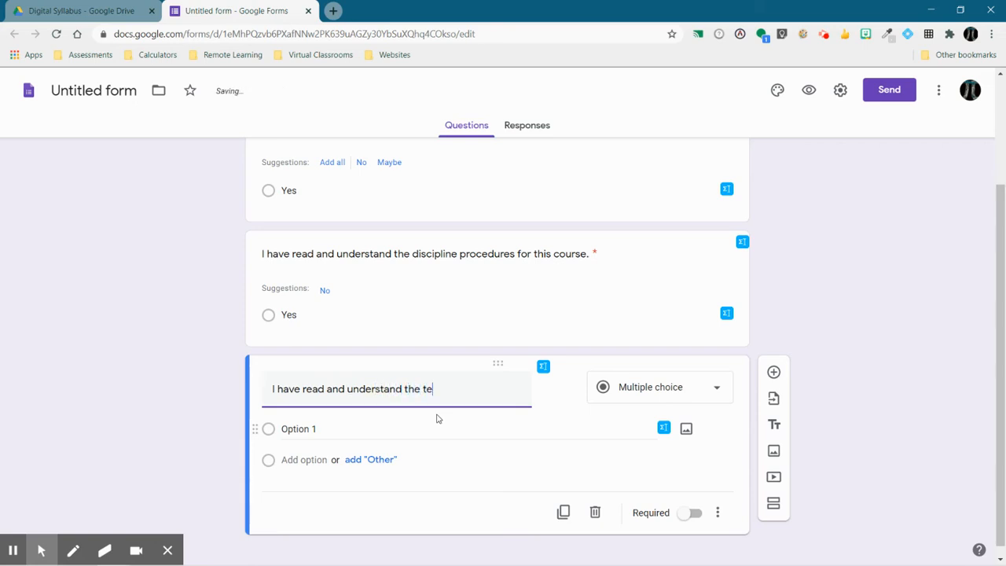
pyautogui.write('chnology')
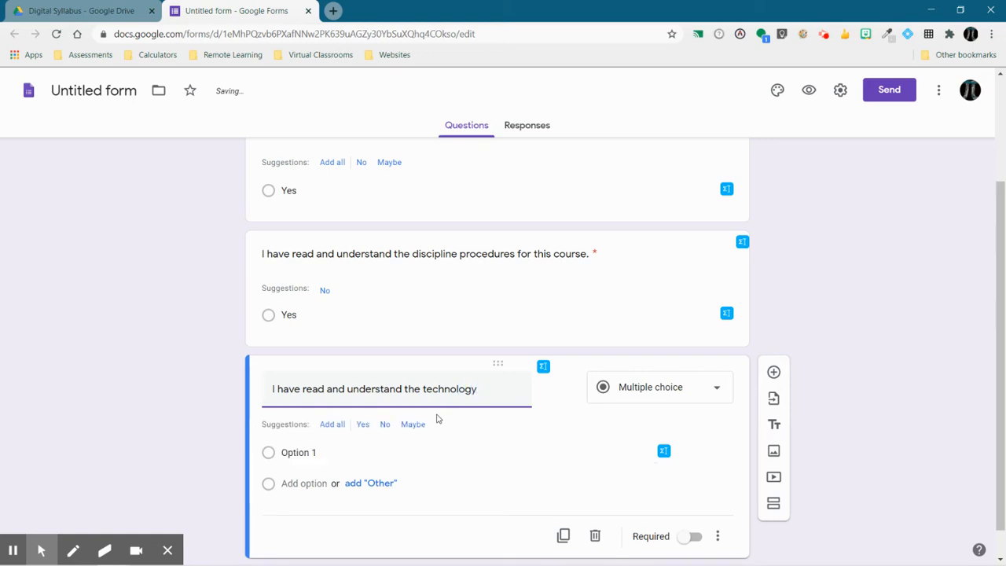
pyautogui.write('re')
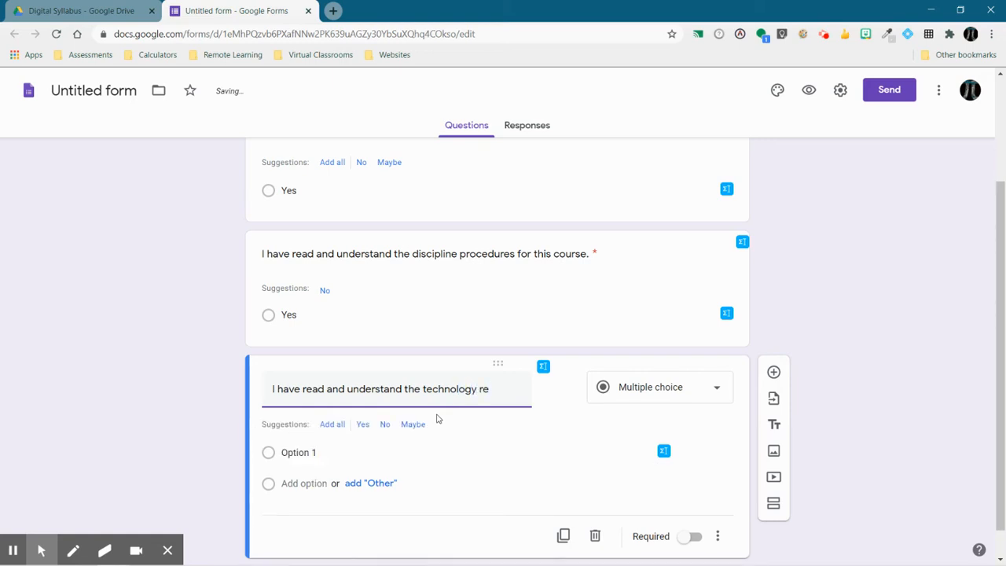
pyautogui.write('rules')
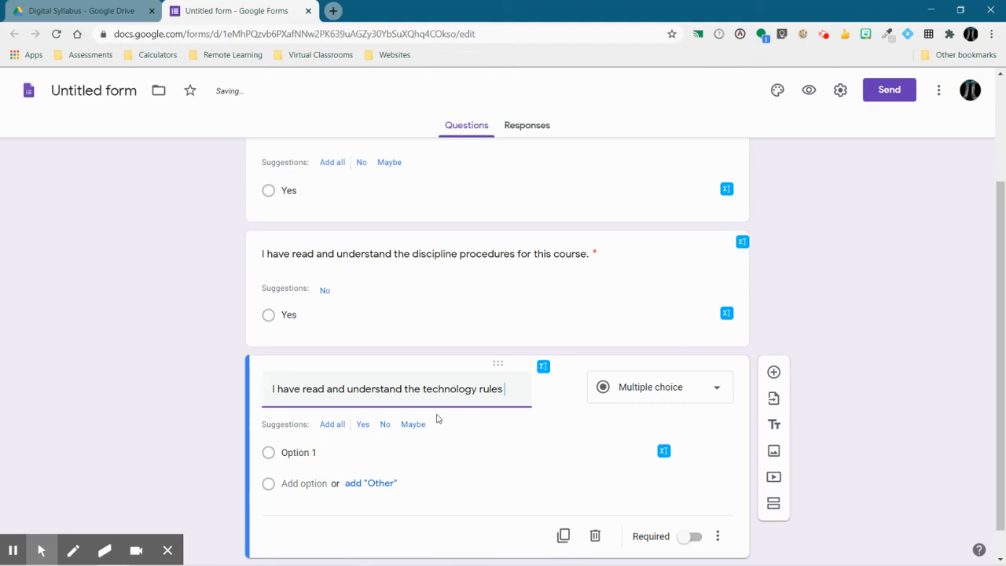
pyautogui.write('for this course.')
pyautogui.click(469, 452)
pyautogui.write('Yes')
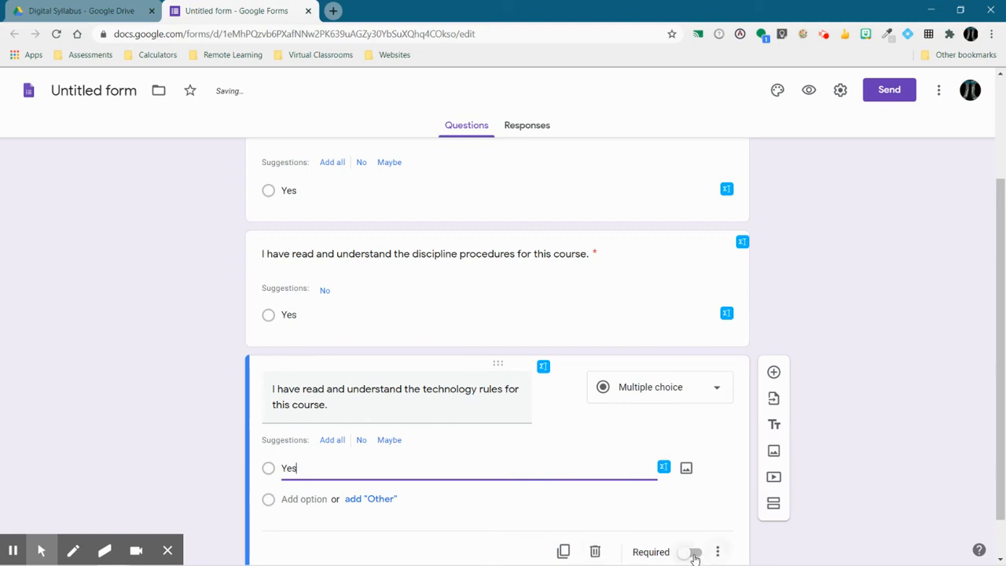
pyautogui.click(689, 552)
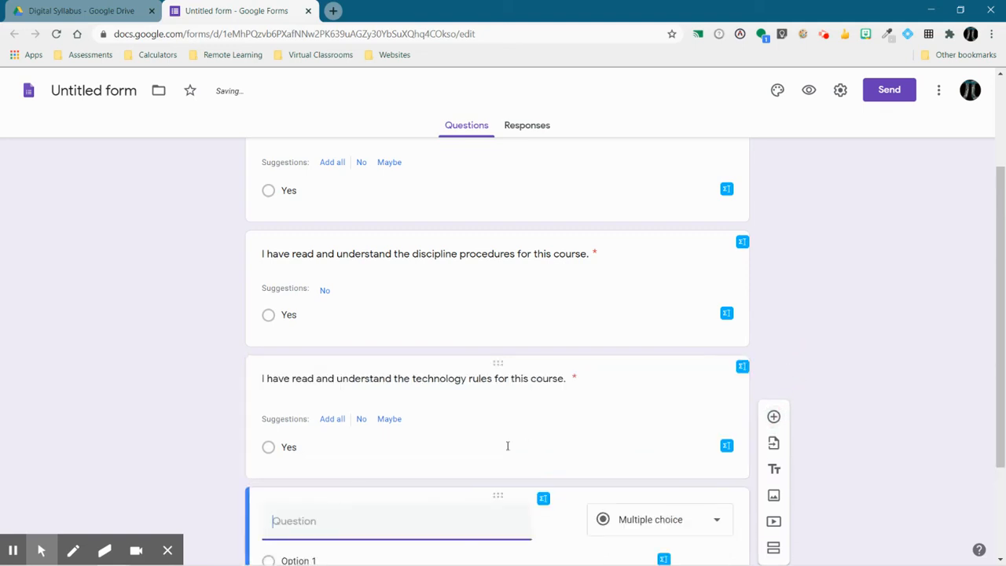
# Step: Write a question stating class materials are needed by Tuesday 9/8
pyautogui.write('I unders')
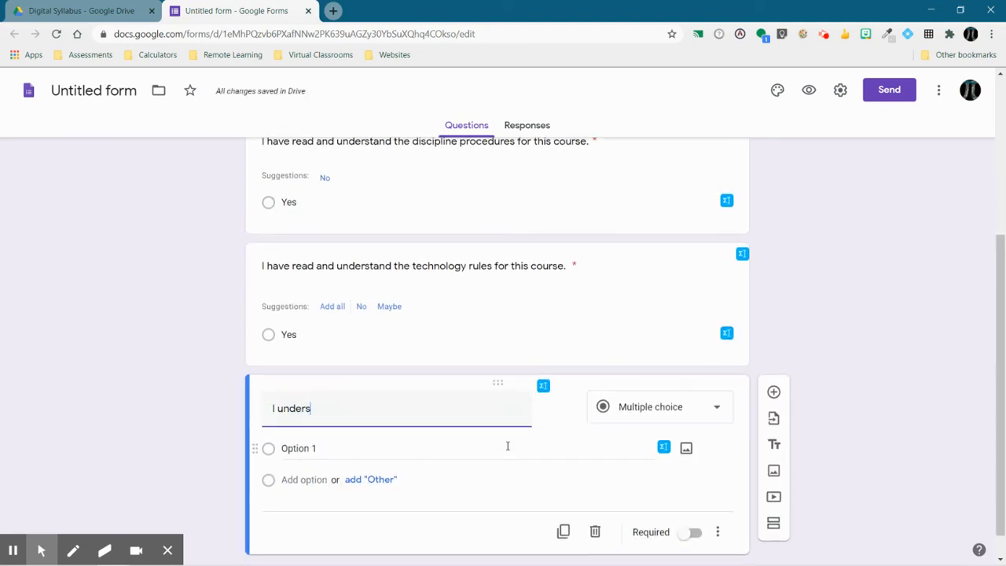
pyautogui.write('tand that the class mat')
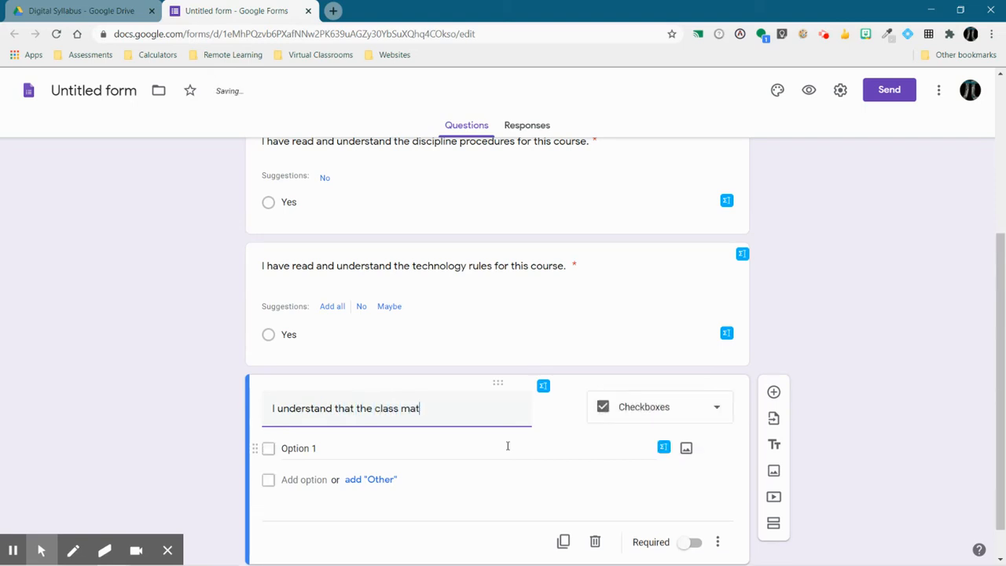
pyautogui.write('erials are')
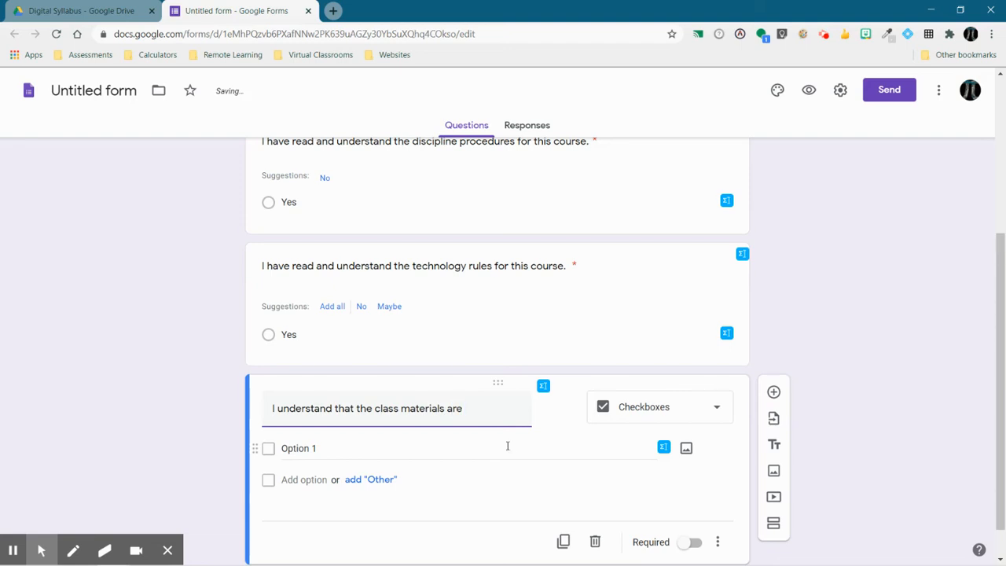
pyautogui.write('needed by Monday')
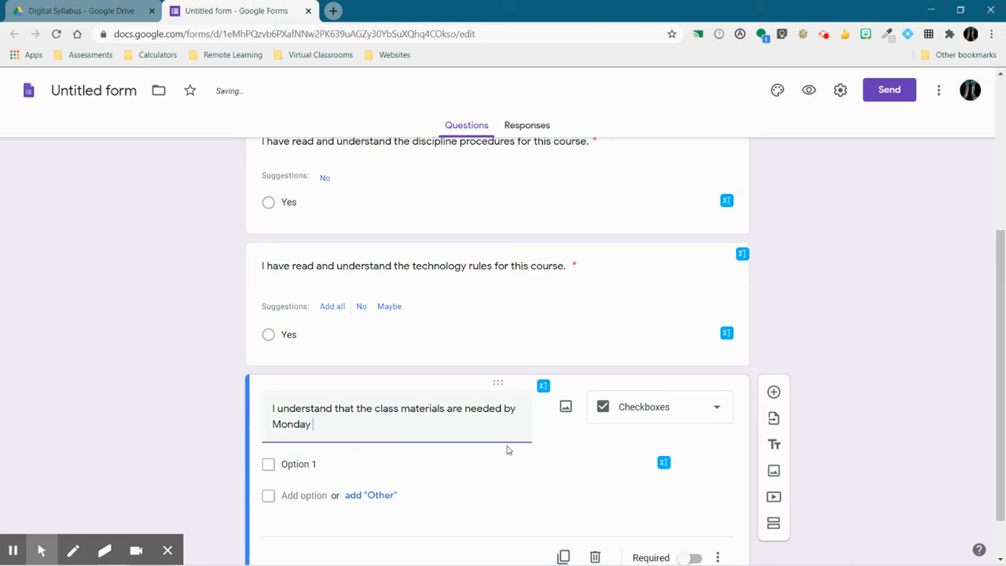
pyautogui.write('9/')
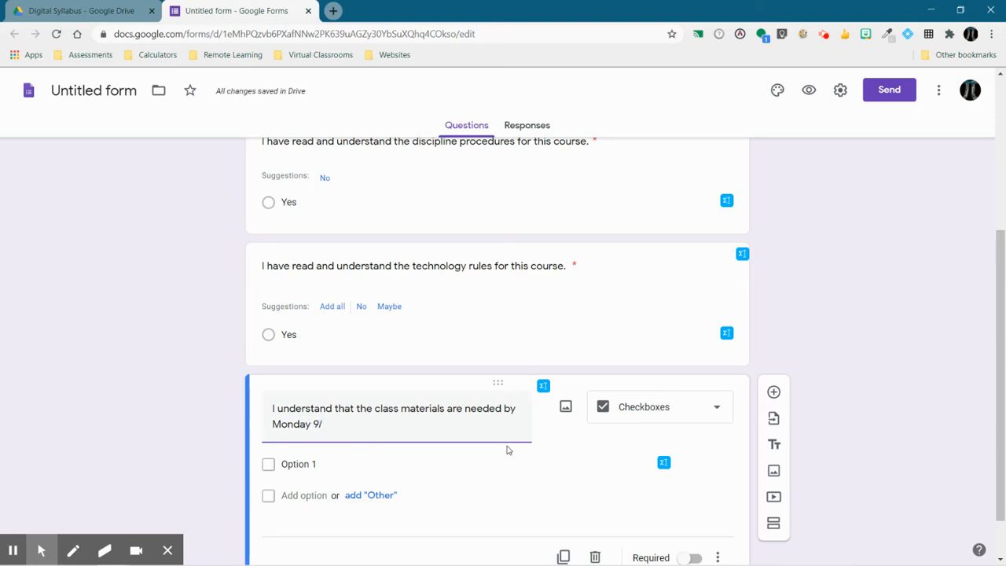
pyautogui.write('Tues')
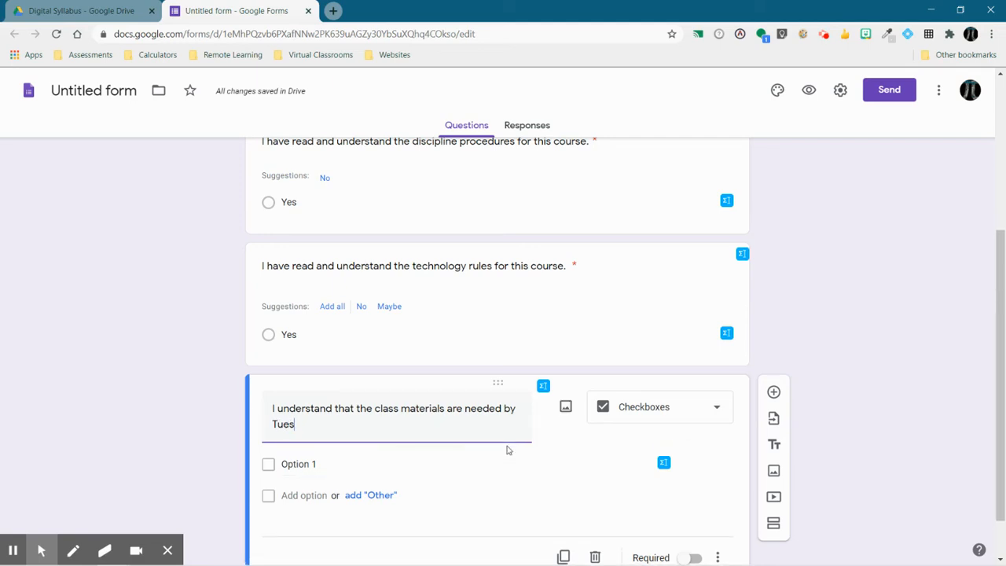
pyautogui.write('day 9')
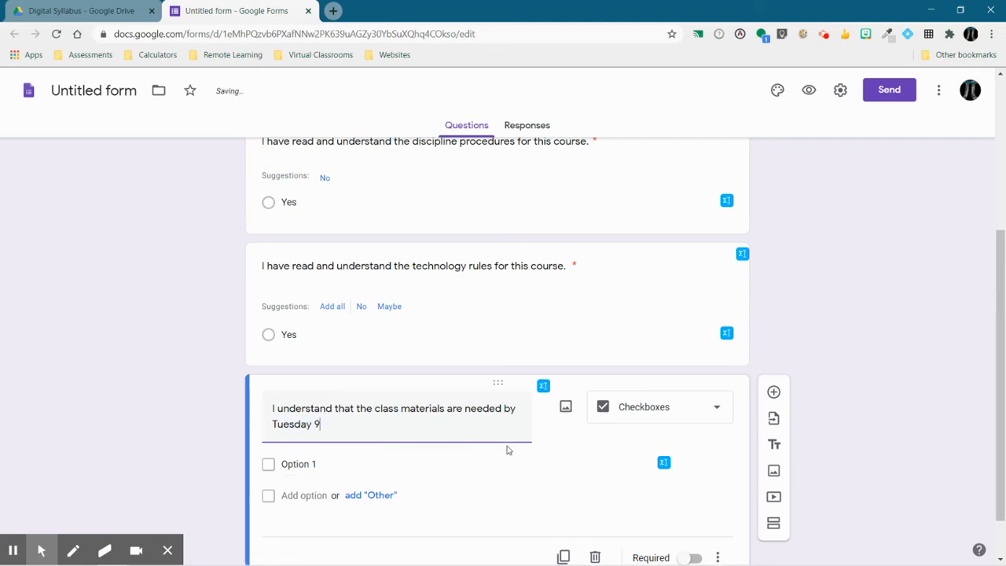
pyautogui.write('/8.')
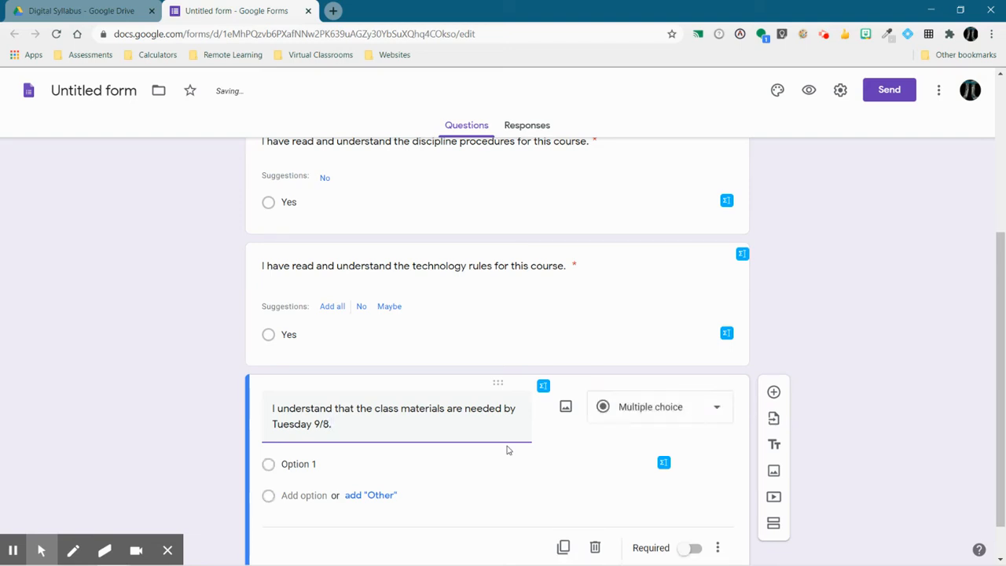
# Step: Append '(Let me know if you need help getting supplies)' to the materials question
pyautogui.write('(Let me know if y')
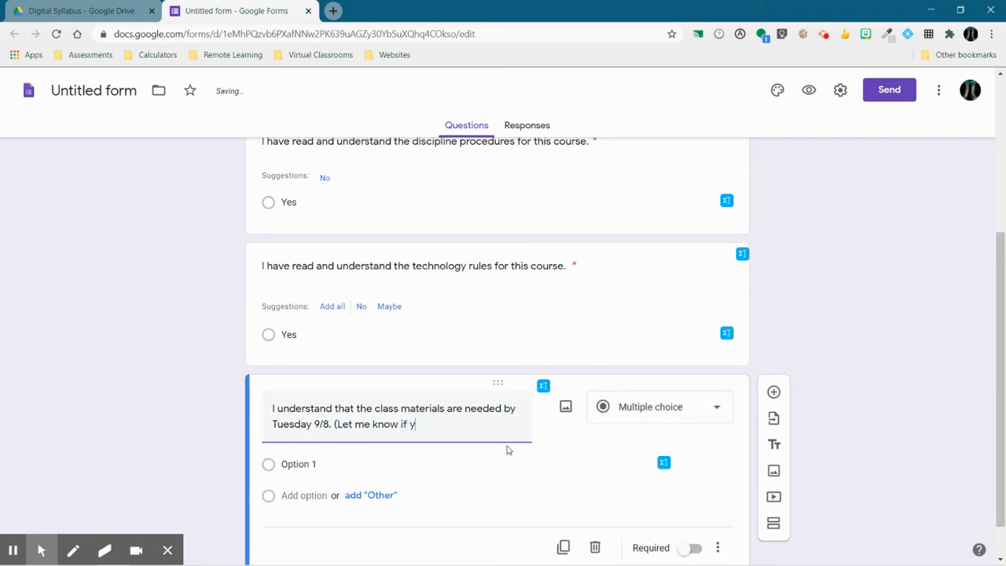
pyautogui.write('ou need help gai')
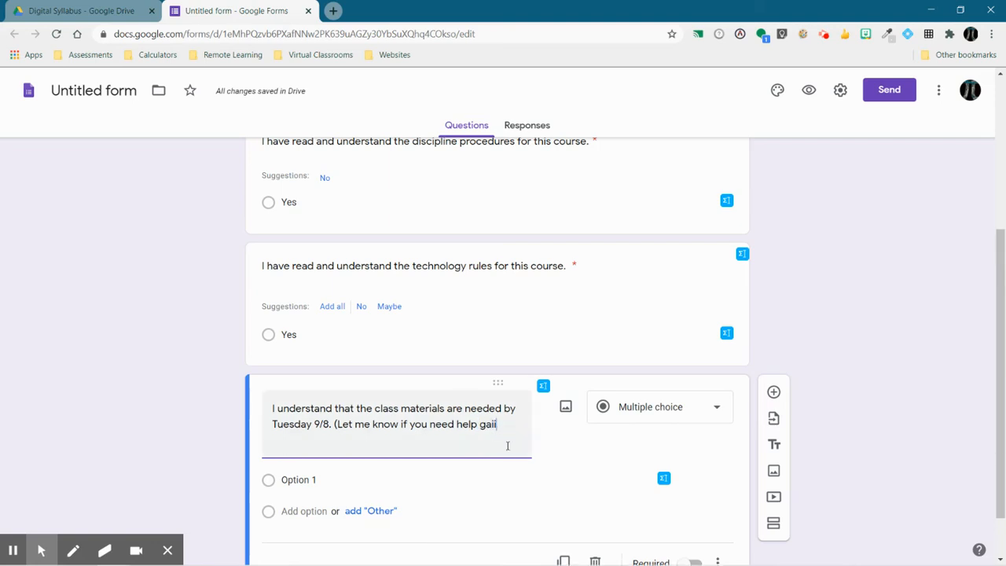
pyautogui.write('getting su')
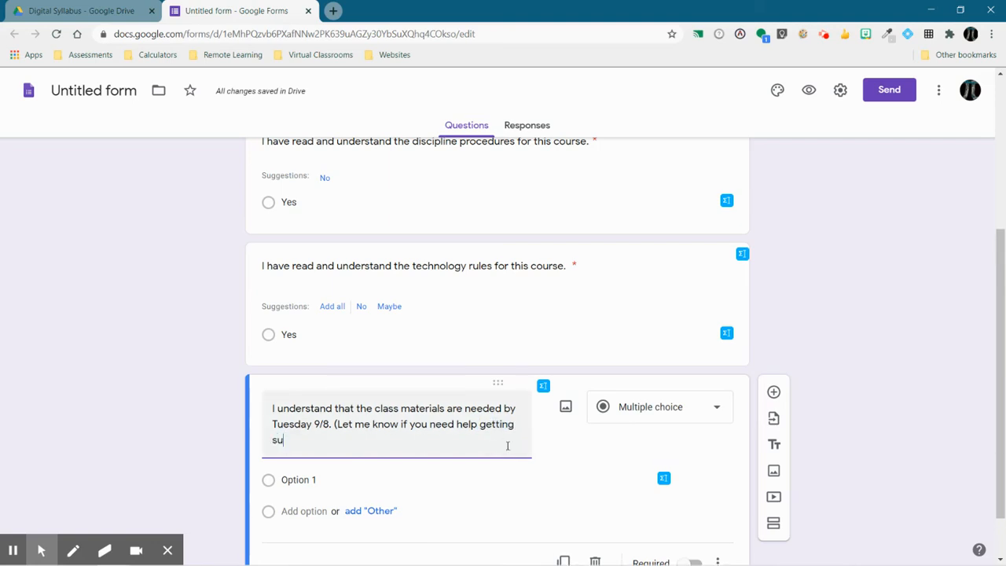
pyautogui.write('pplies)')
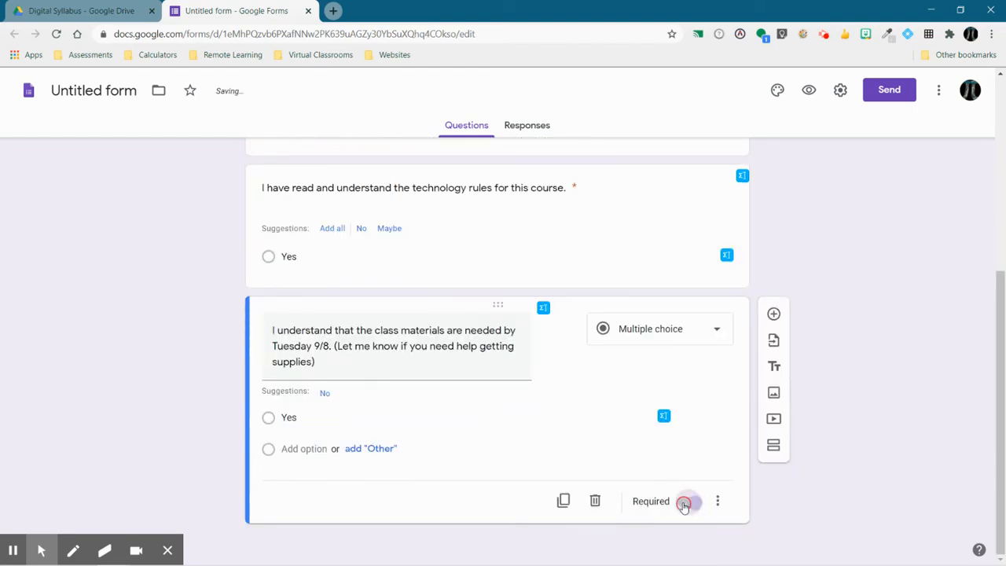
pyautogui.scroll(3)
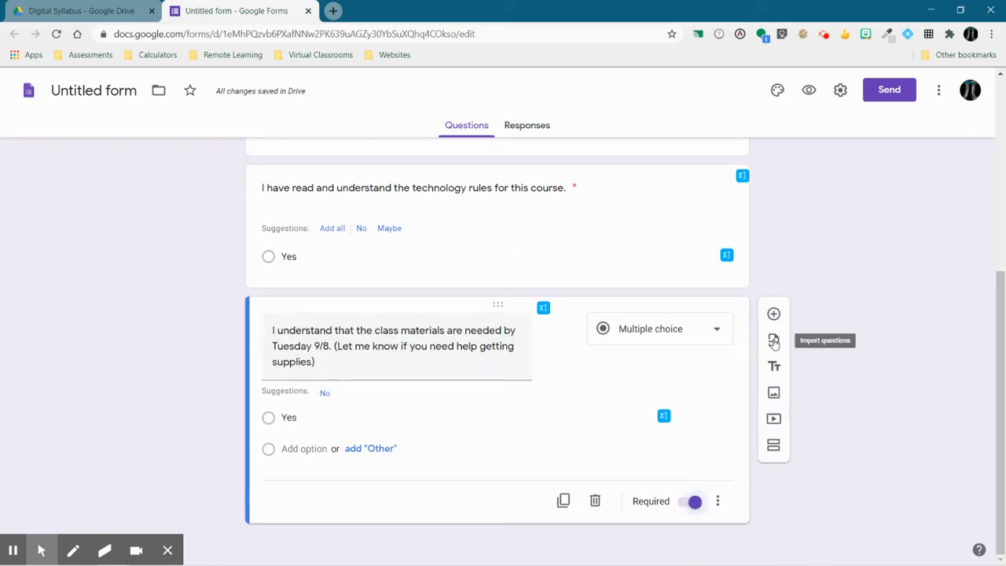
pyautogui.moveTo(774, 367)
pyautogui.write('Par')
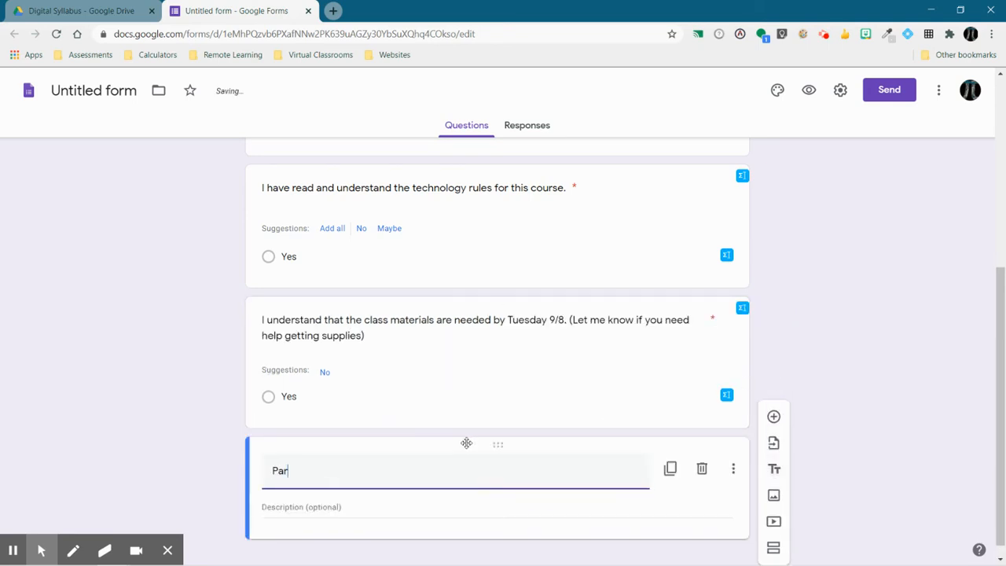
# Step: Title the new section 'Part 2 - Parent Questionnaire'
pyautogui.write('t 2 -')
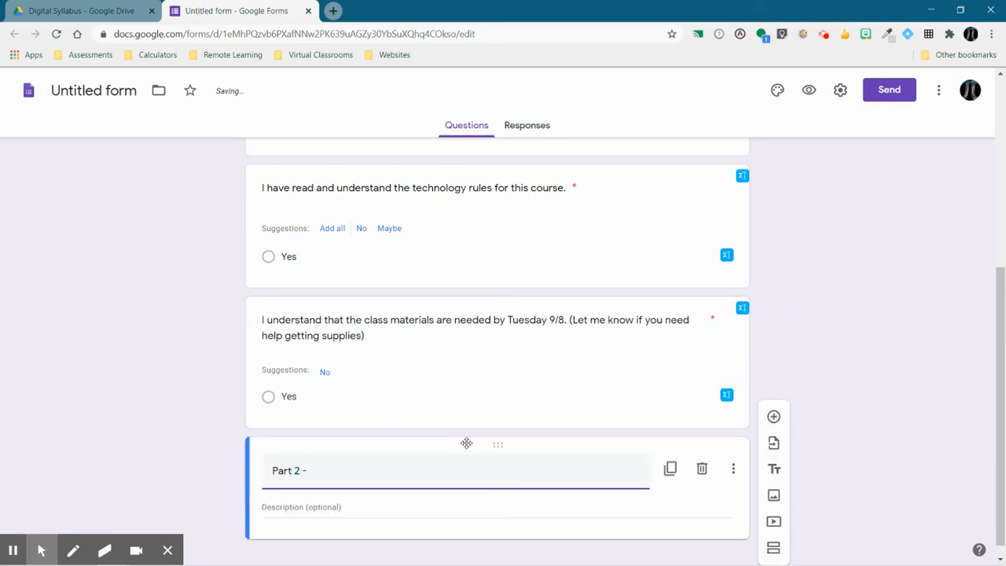
pyautogui.write('Parent Questio')
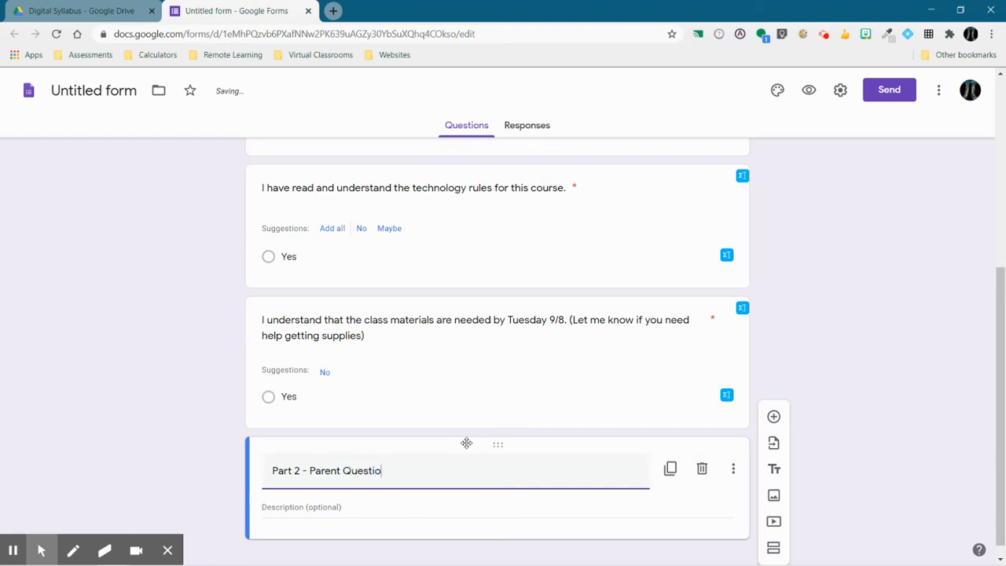
pyautogui.write('nnaire')
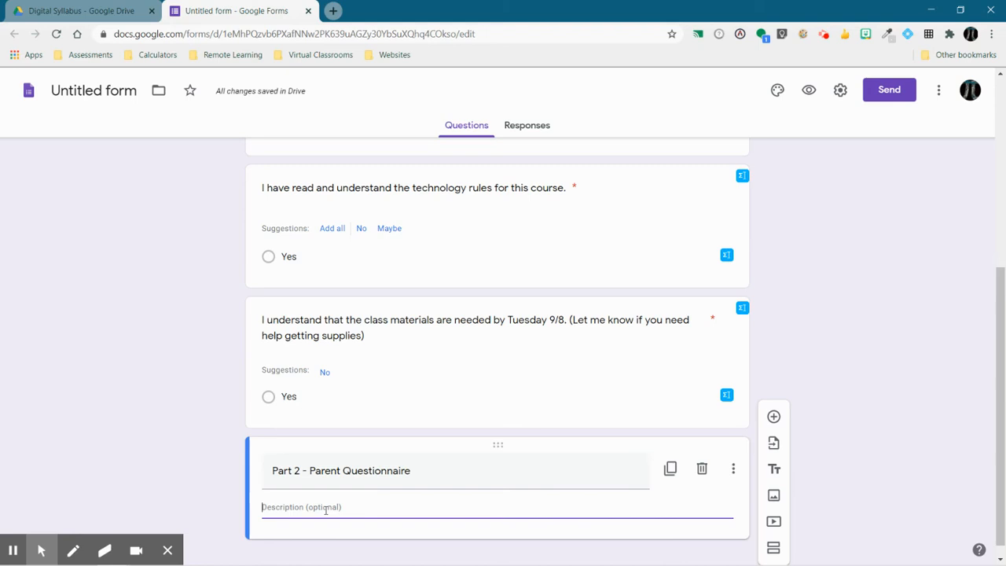
# Step: Describe the section as questions to help get to know your child better
pyautogui.write('Please answer the')
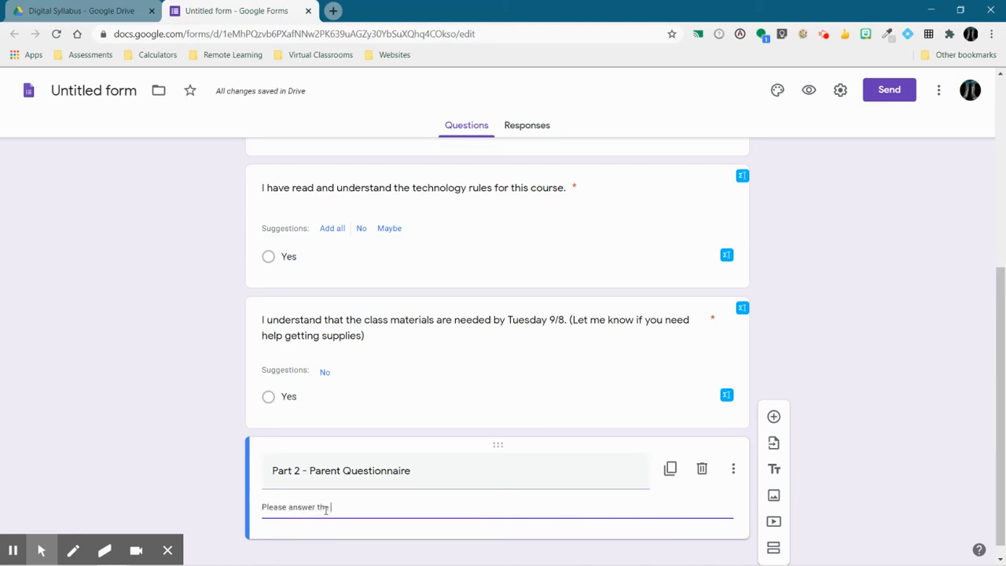
pyautogui.write('following questions to help me get to yo')
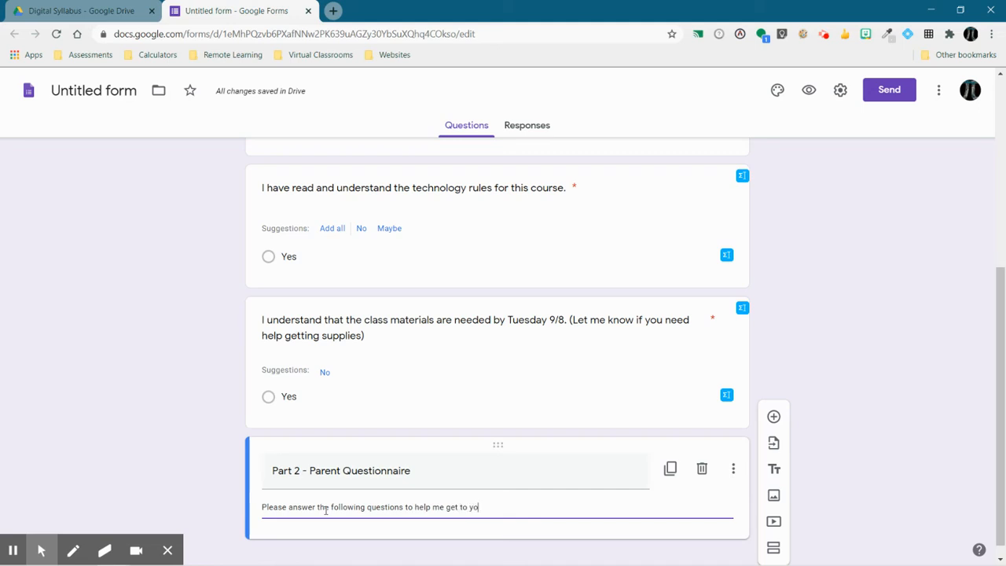
pyautogui.write('know your child')
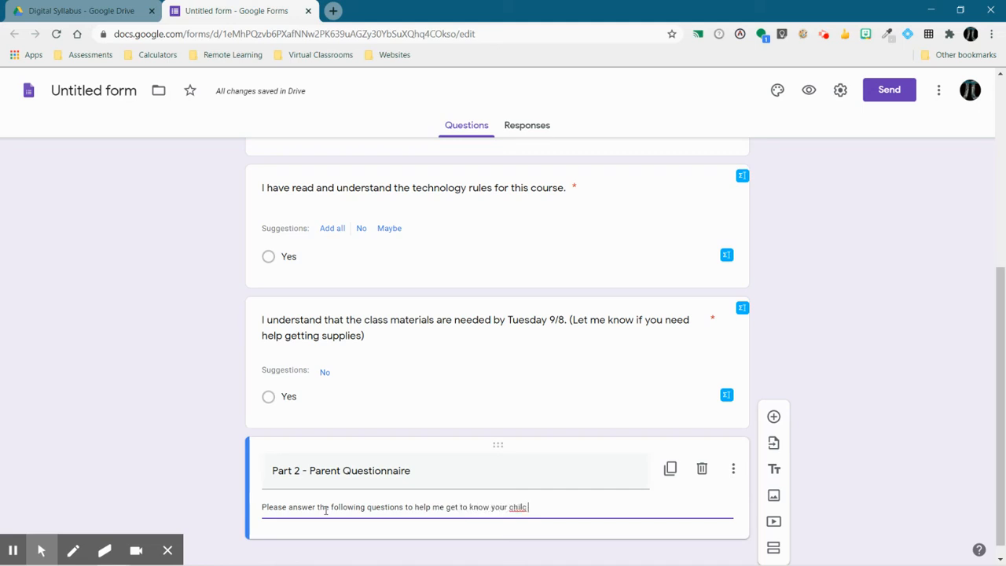
pyautogui.write('better.')
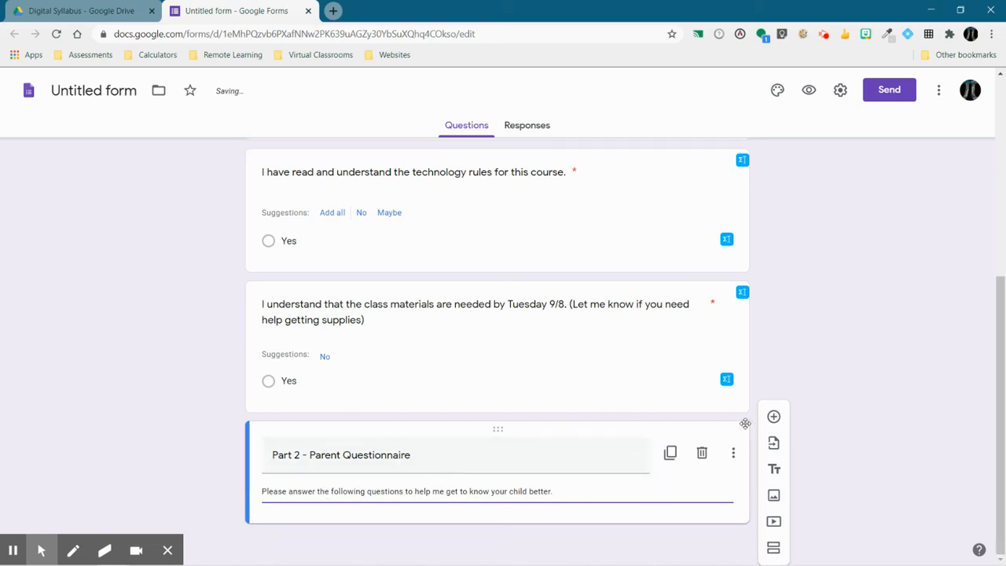
# Step: Add a short-answer question asking for the student's full name
pyautogui.click(774, 415)
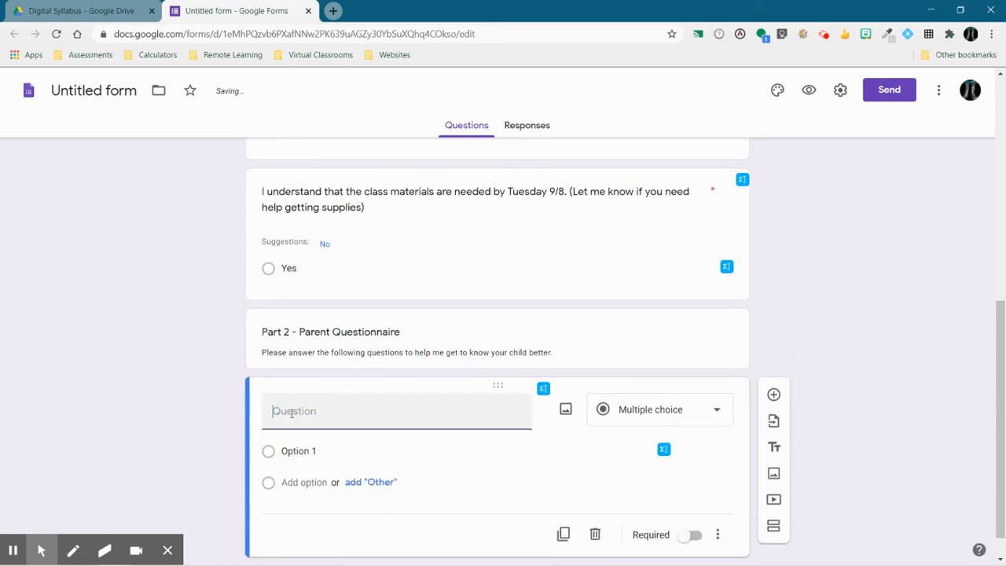
pyautogui.write('What is t')
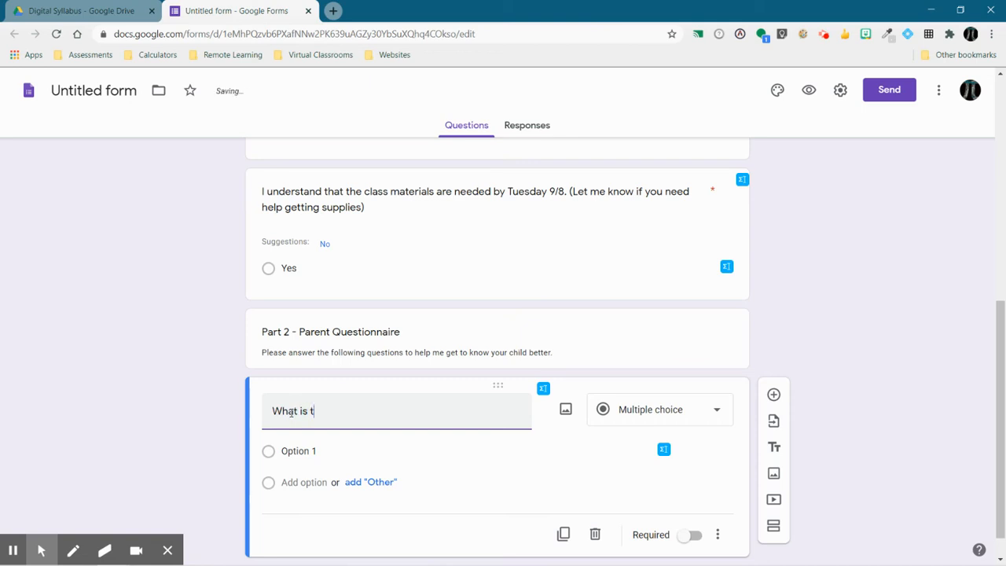
pyautogui.write('he students')
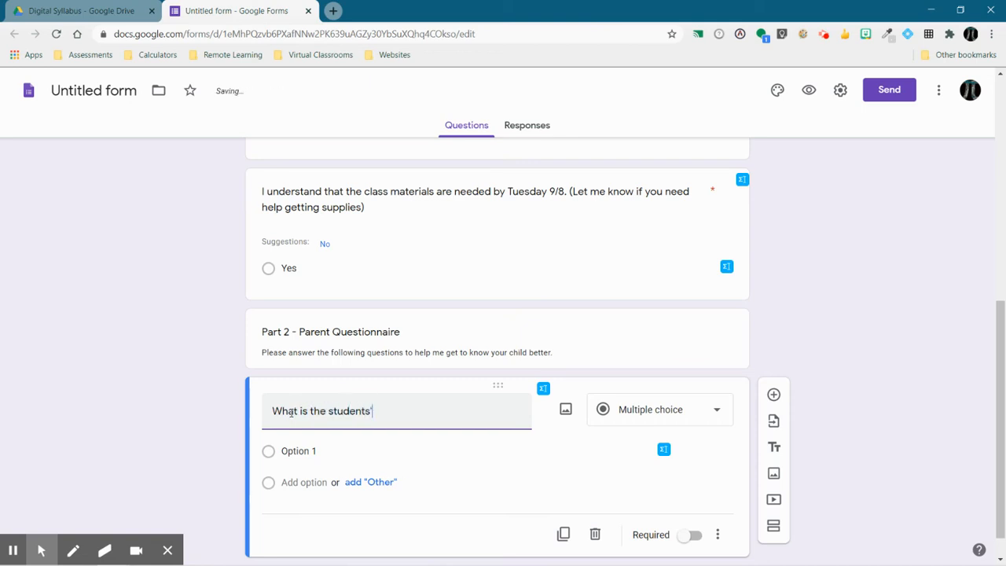
pyautogui.write("'s full name?")
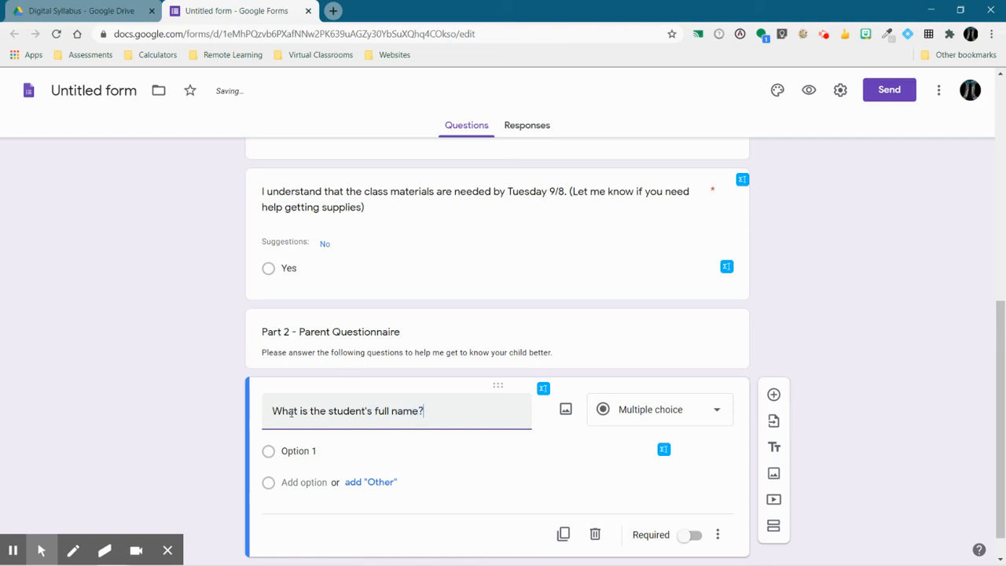
# Step: Add a required question asking the respondent's name and relationship to the student
pyautogui.click(659, 409)
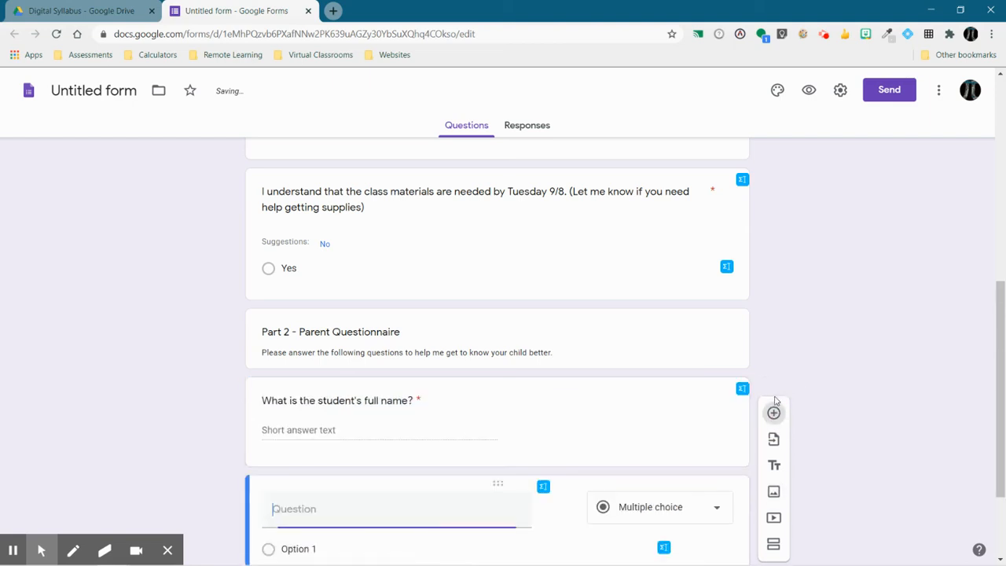
pyautogui.write('What is teh name of the person comp')
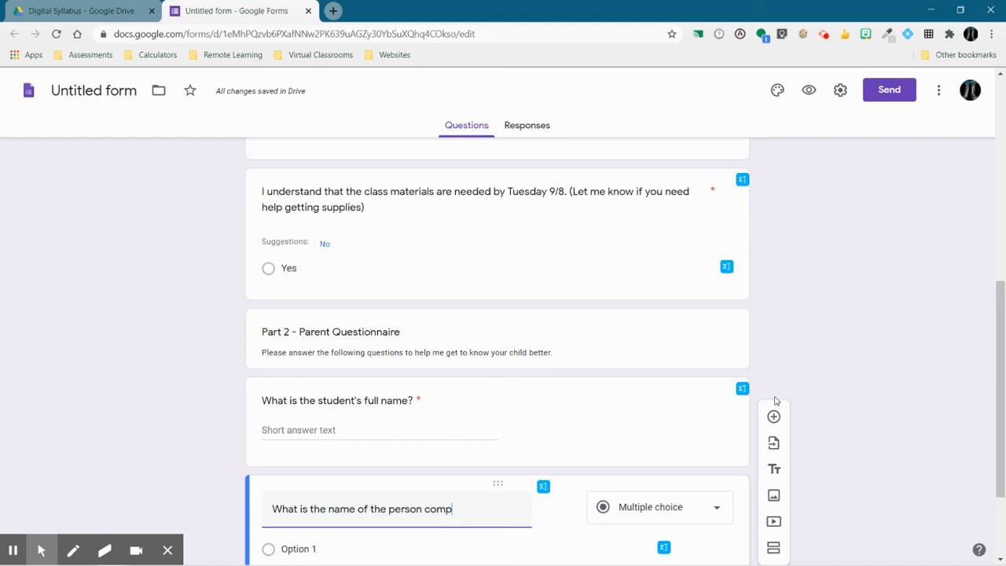
pyautogui.write('leting this form')
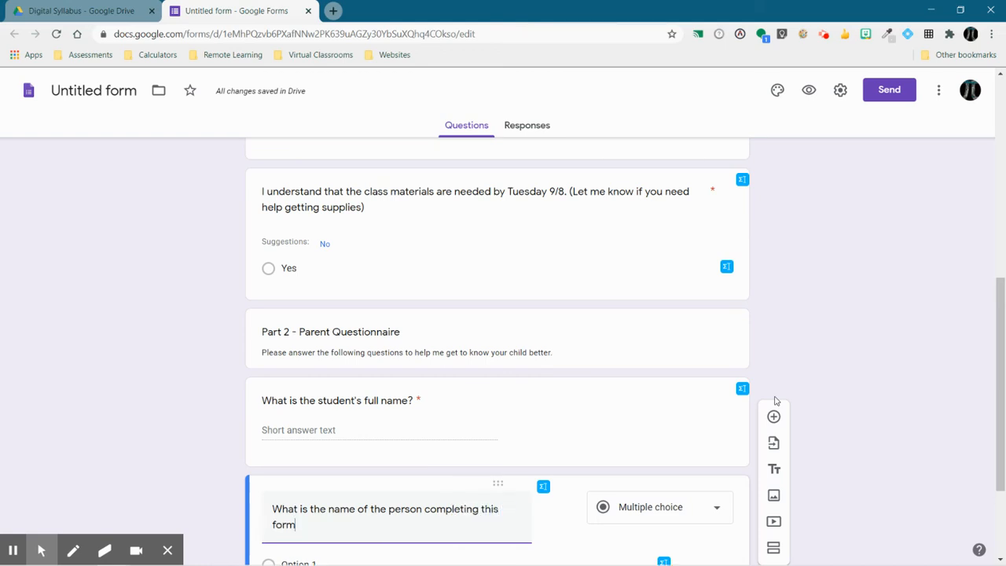
pyautogui.write('and your relationship')
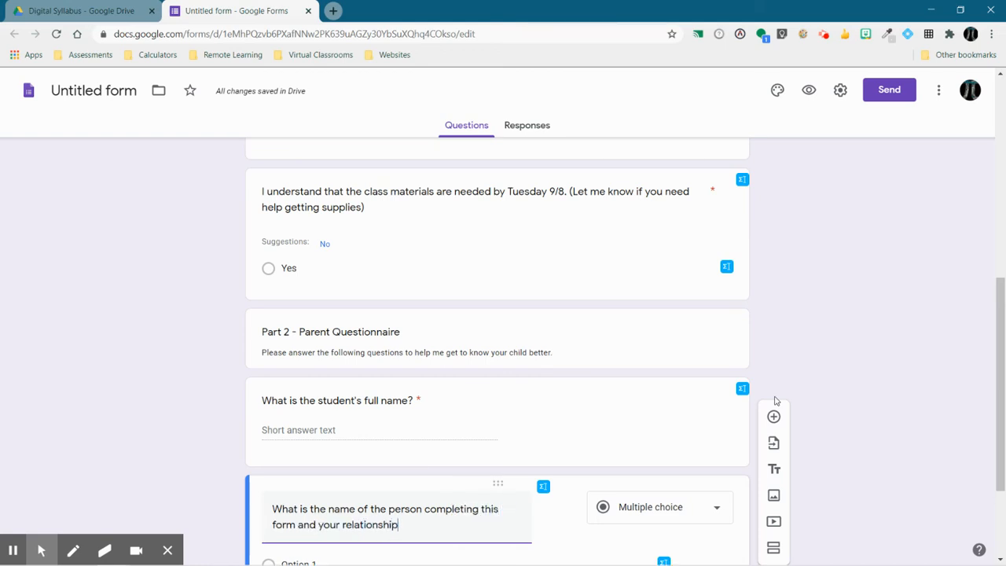
pyautogui.write('to the student?')
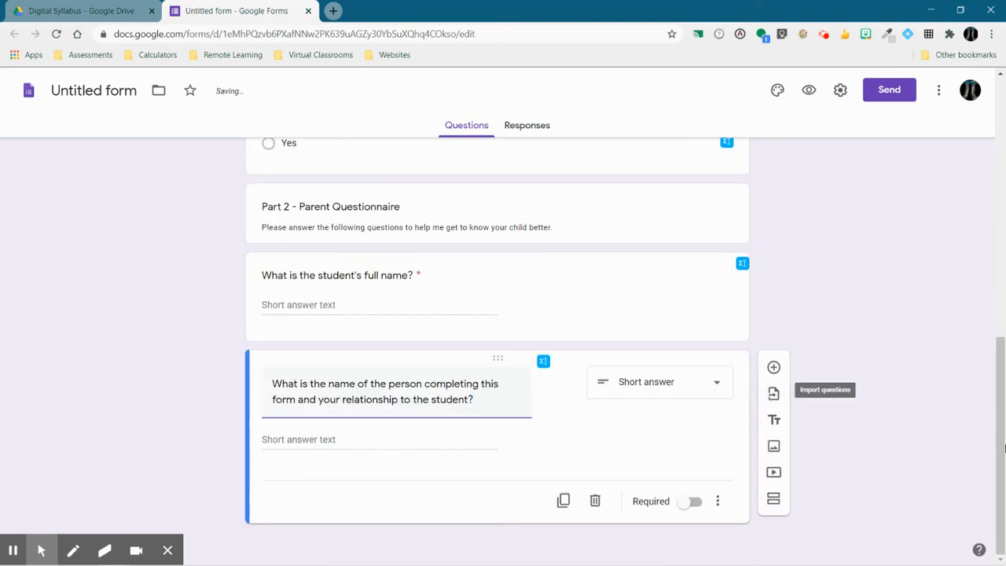
pyautogui.click(693, 500)
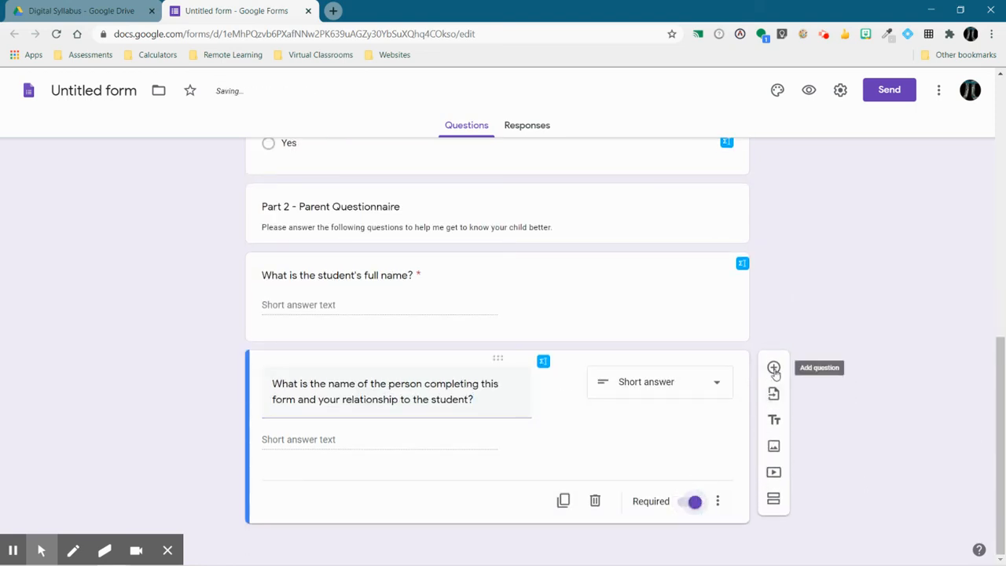
pyautogui.click(774, 368)
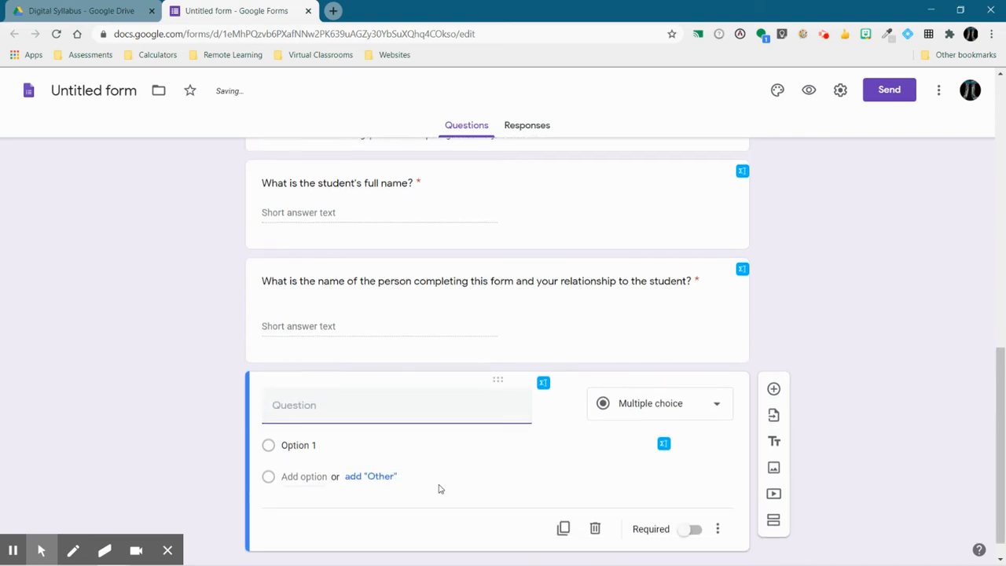
# Step: Add a short-answer question 'What is your email address?'
pyautogui.write('E')
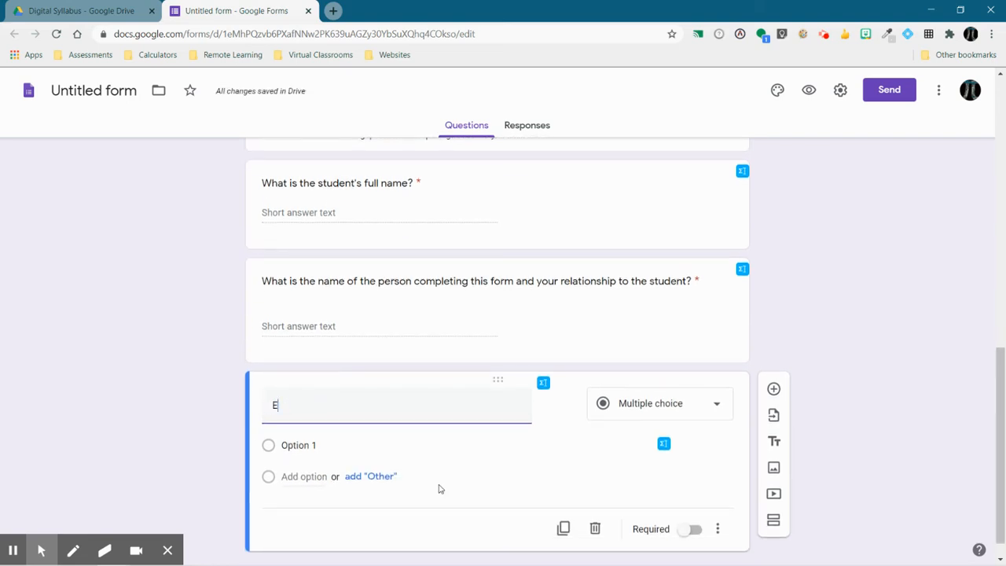
pyautogui.write('Email')
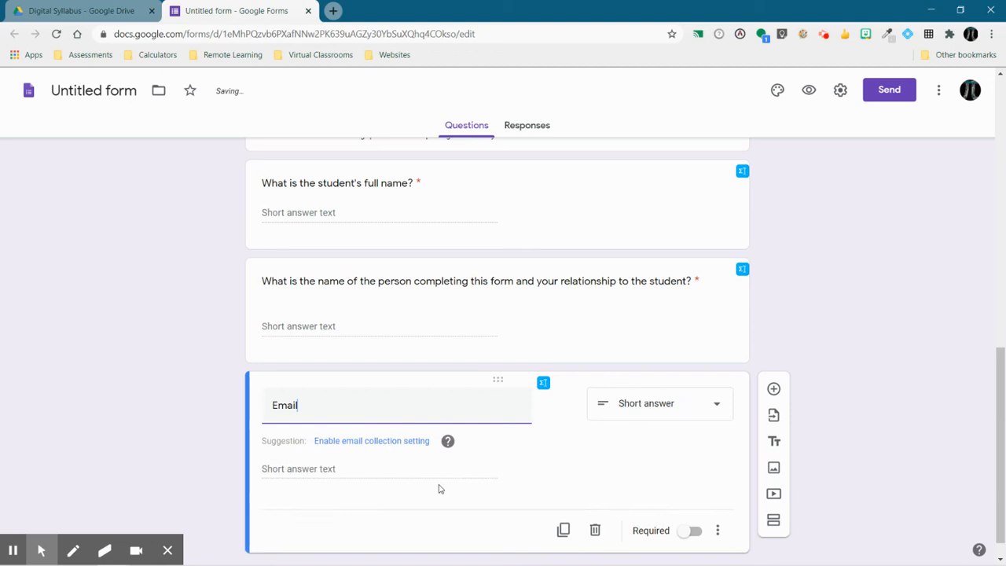
pyautogui.write('ad')
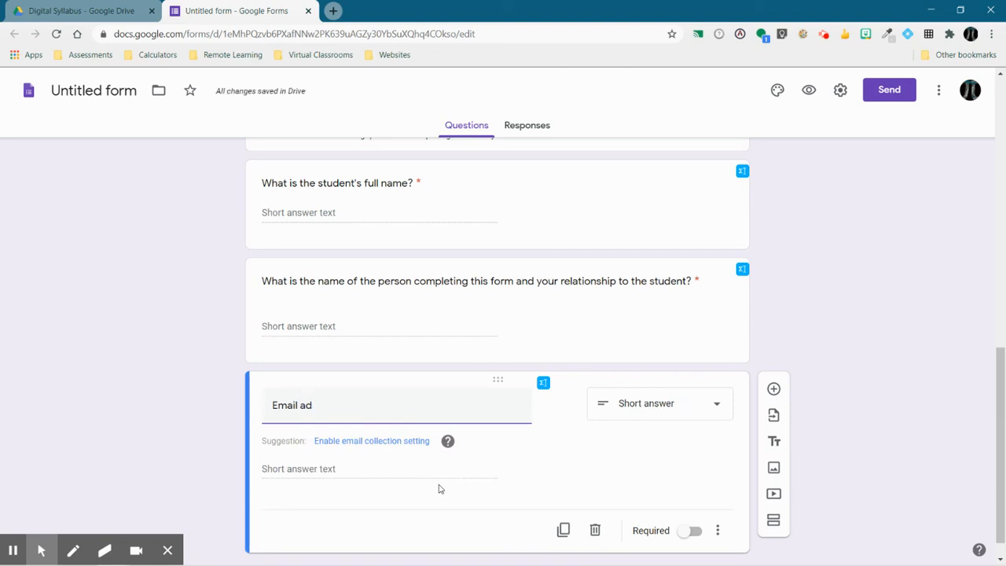
pyautogui.write('What is your ema')
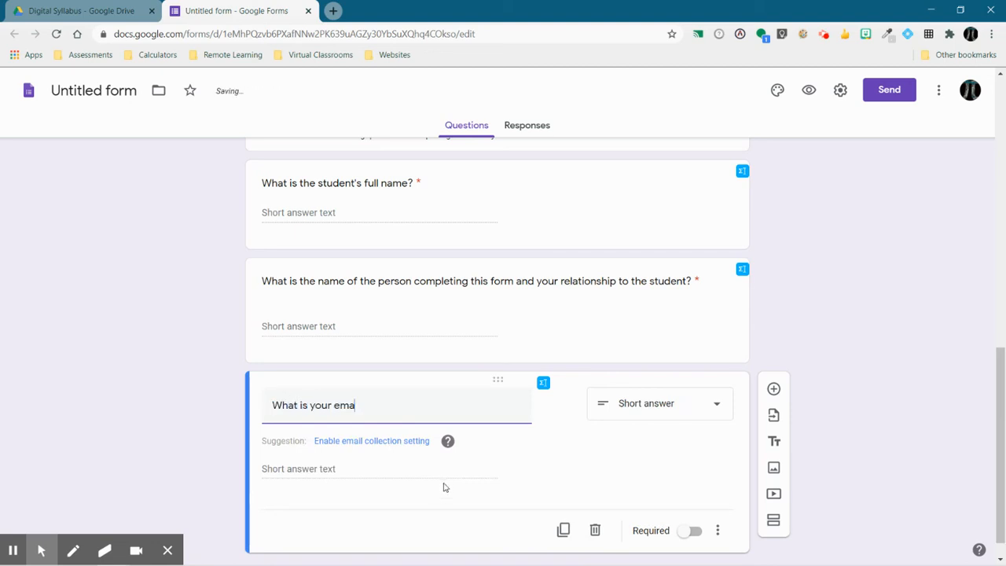
pyautogui.write('il address?')
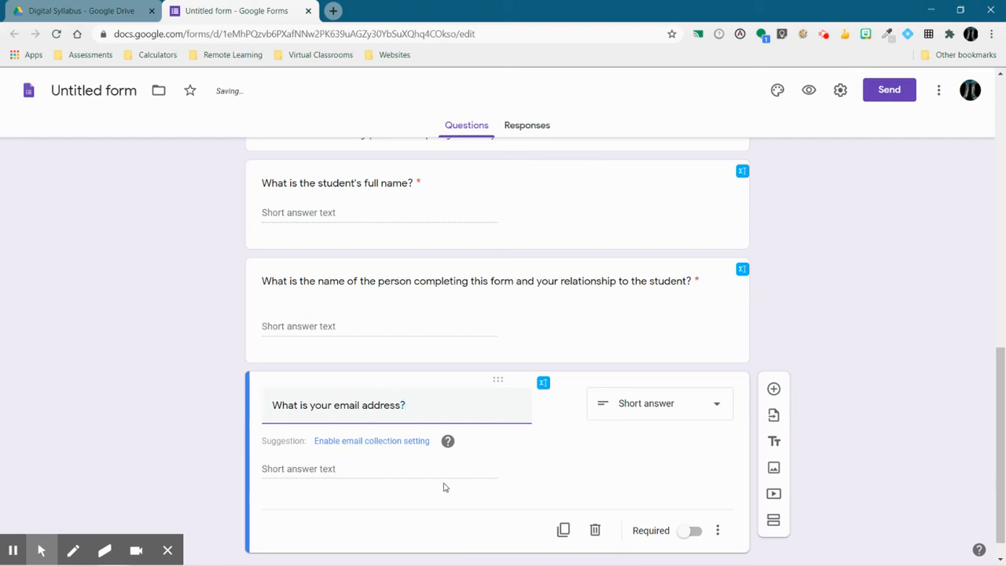
# Step: Amend it to '(if you have one)?' and remove the number response validation
pyautogui.click(690, 531)
pyautogui.write(' (if you have o')
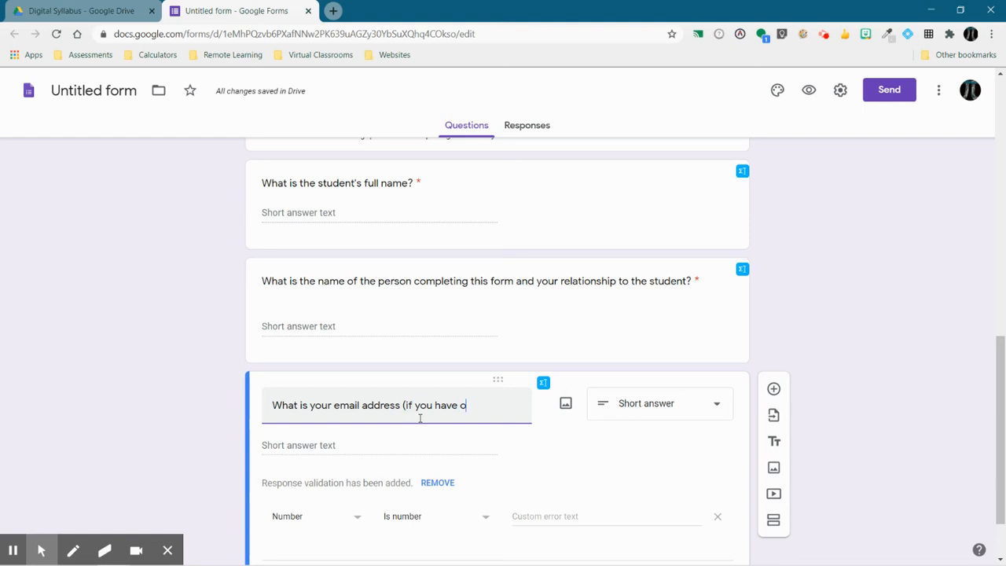
pyautogui.write('ne)?')
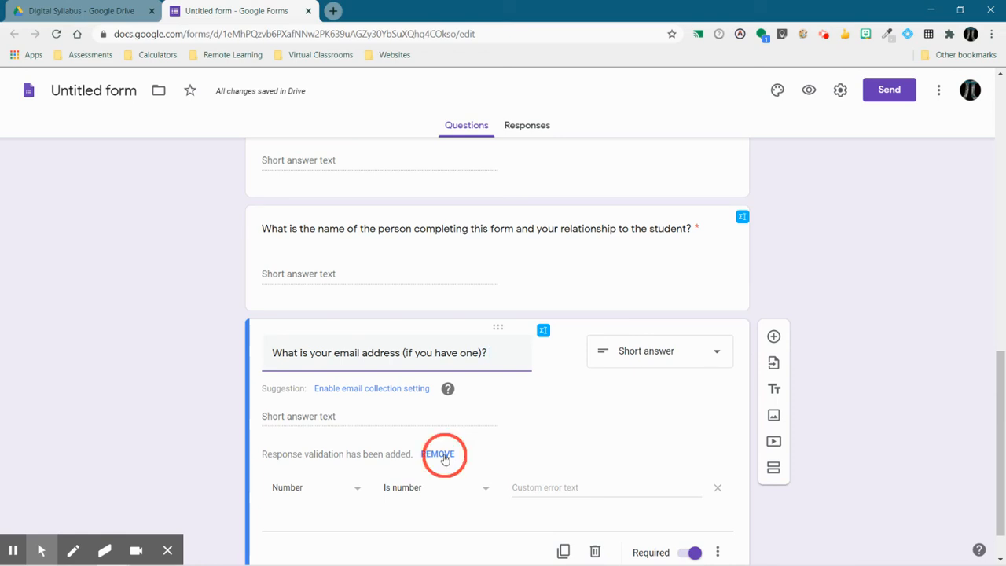
pyautogui.click(437, 453)
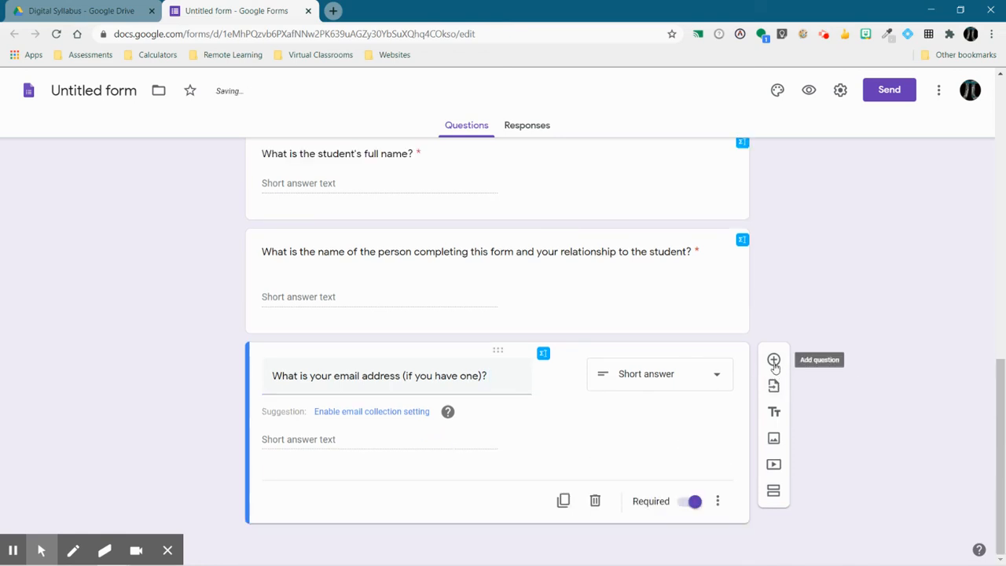
# Step: Add a short-answer question 'What is the best number to reach you?' and start another question
pyautogui.click(774, 359)
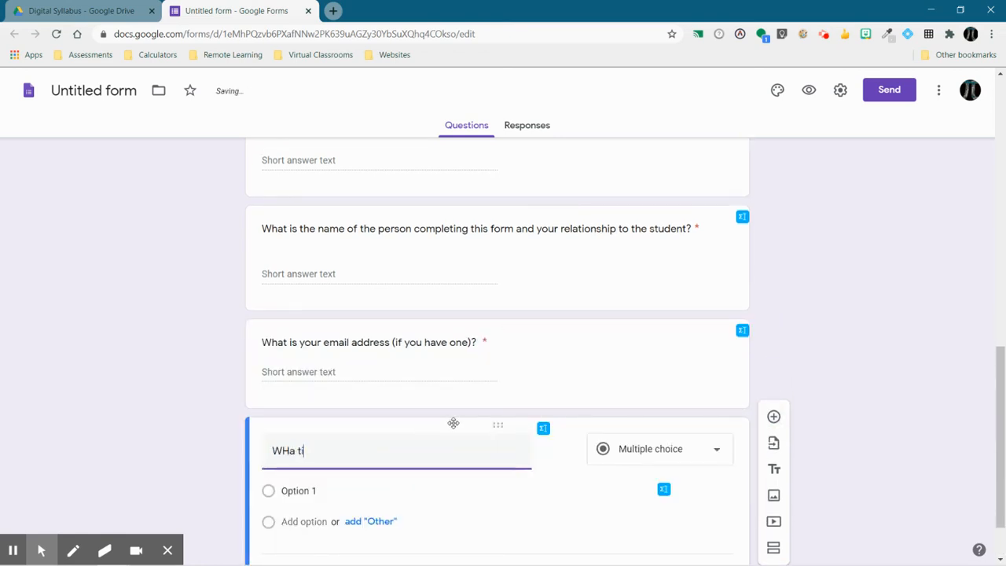
pyautogui.write('What is thebest num')
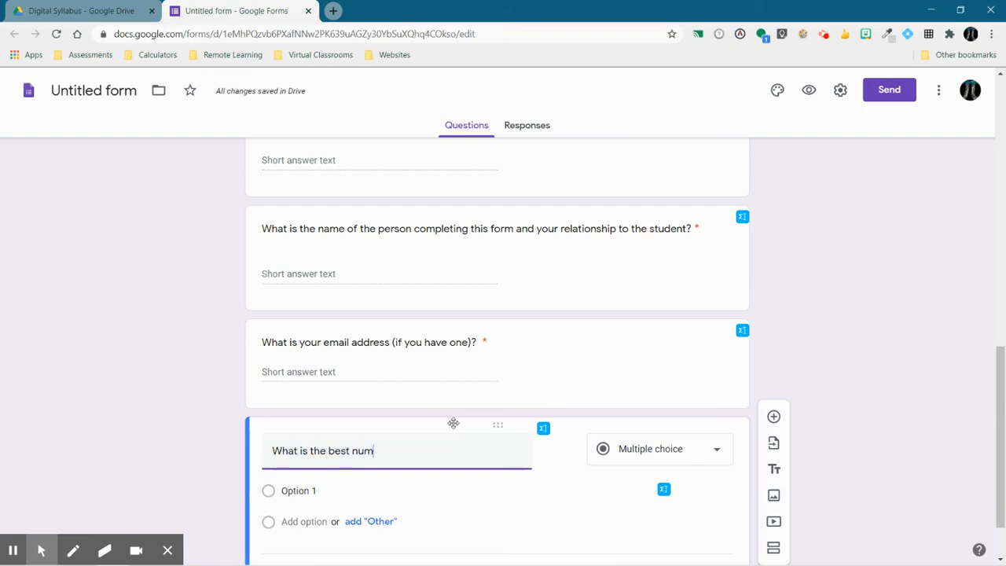
pyautogui.write('ber to reach y')
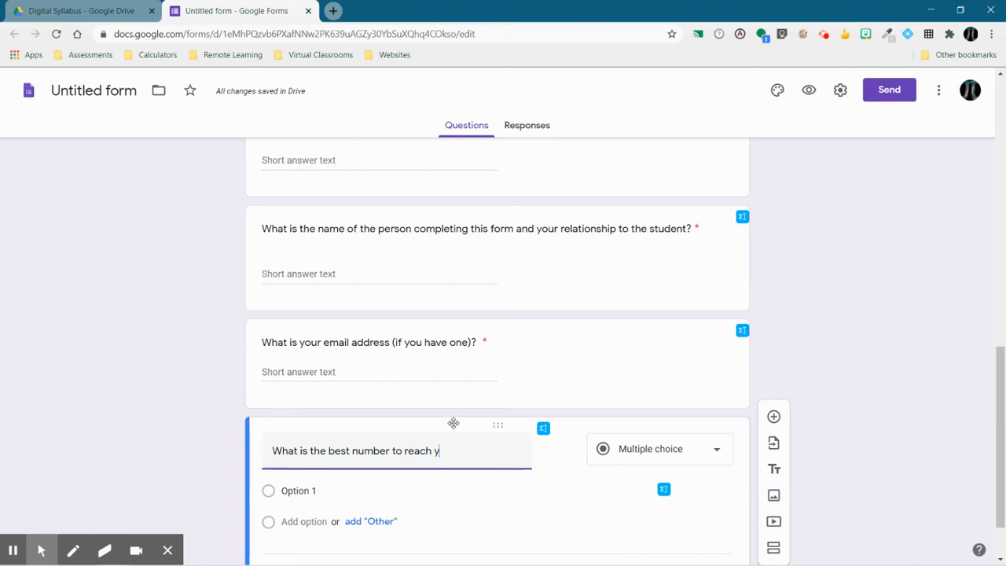
pyautogui.click(660, 450)
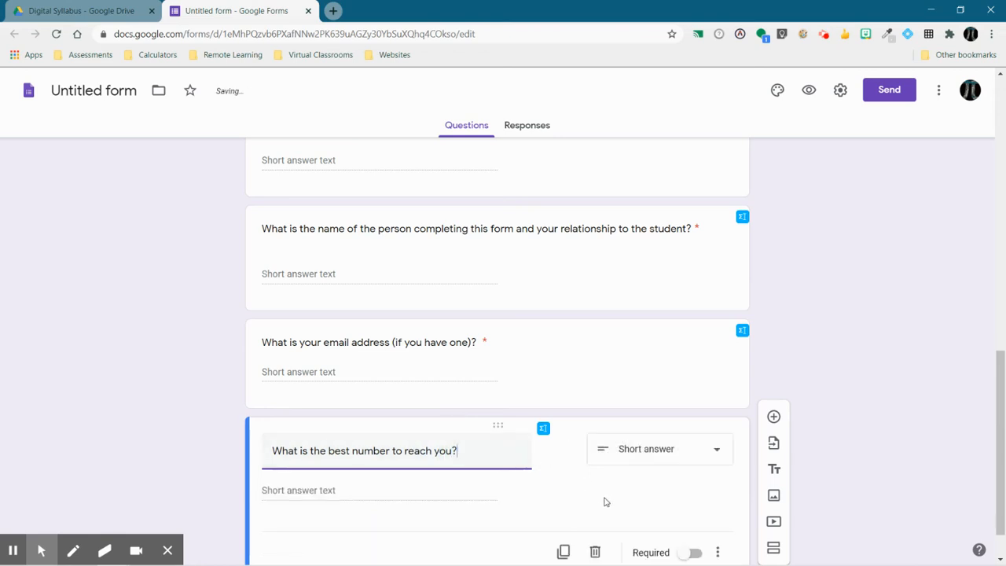
pyautogui.click(774, 417)
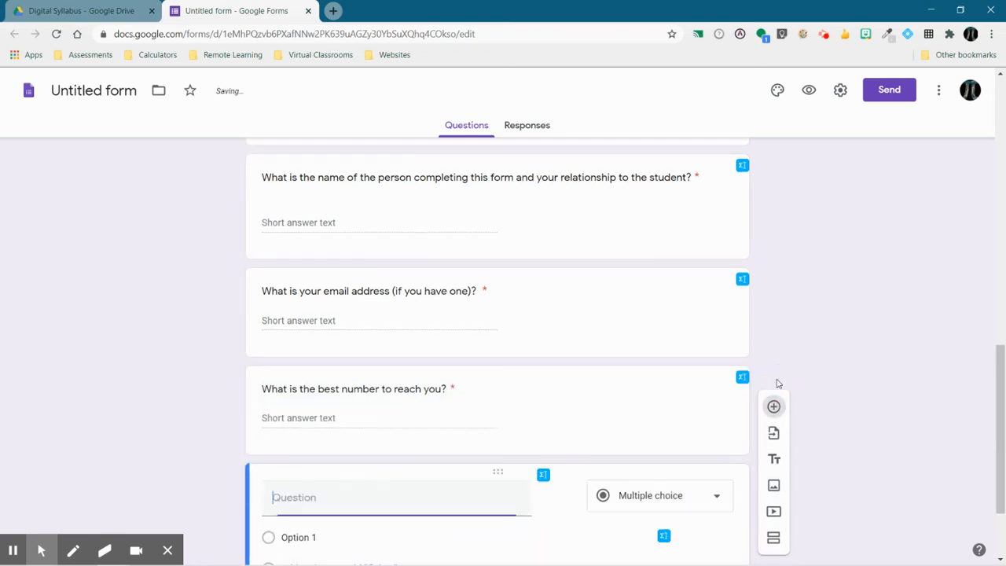
# Step: Write the question 'What is your preferred method of contact'
pyautogui.write('What')
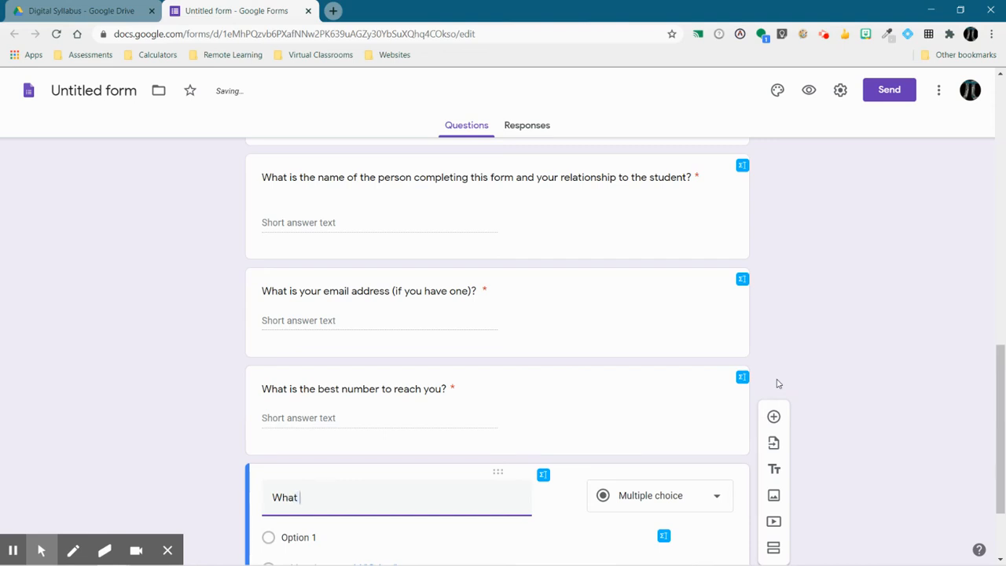
pyautogui.write('is your prefe')
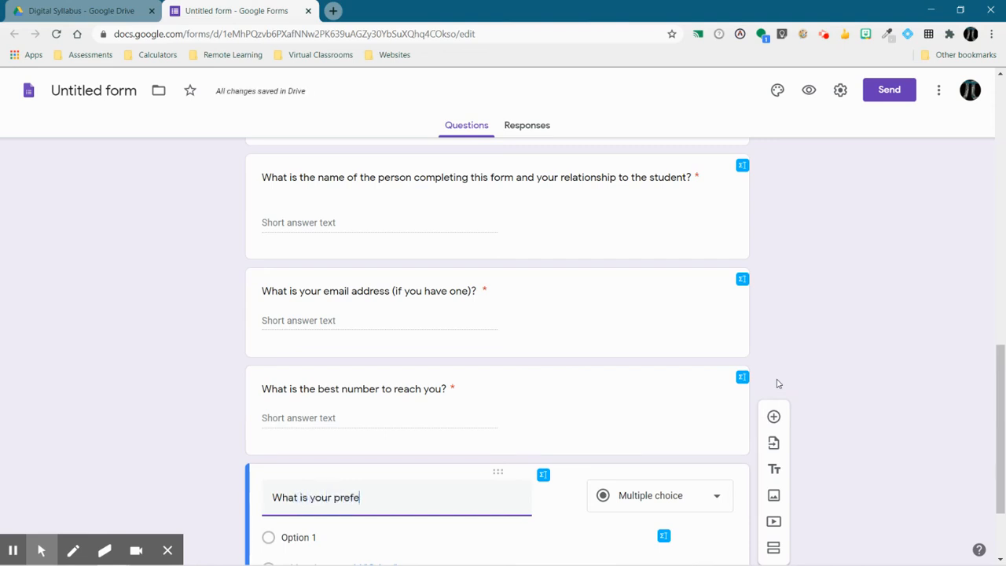
pyautogui.write('rred metho')
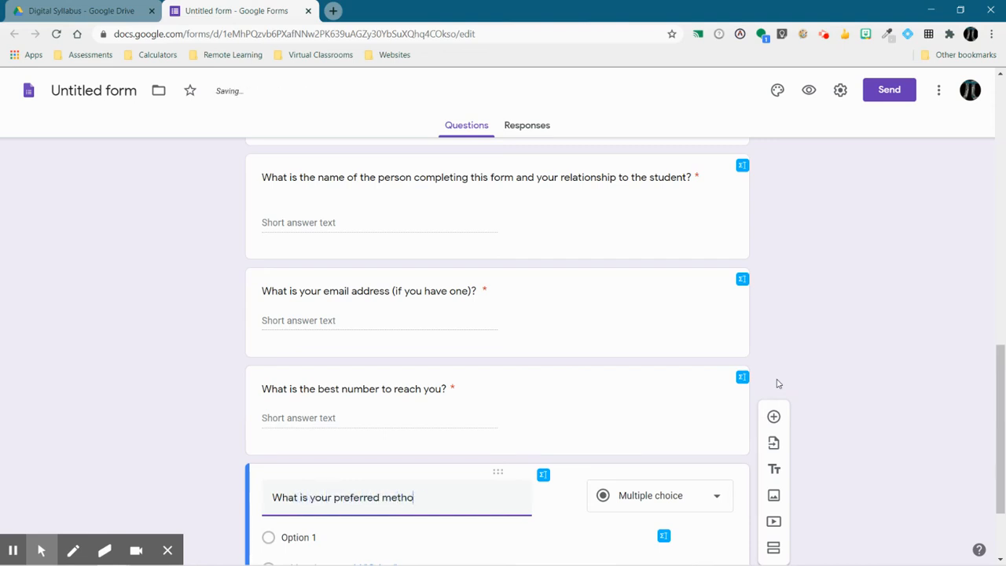
pyautogui.write('d of contact?')
pyautogui.click(456, 537)
pyautogui.write('Phone Call')
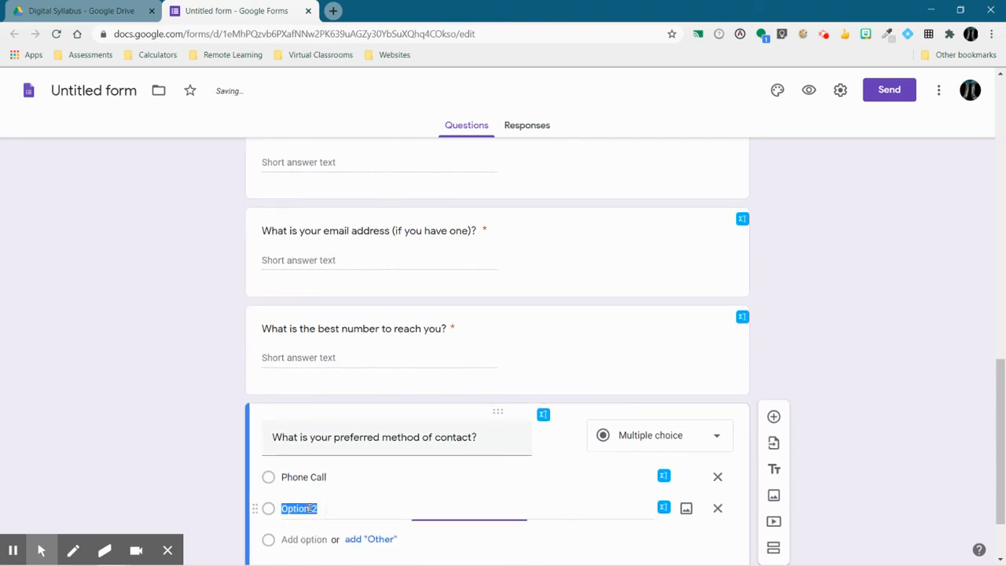
# Step: Add the options Phone Call, Text Message and Email and mark the question Required
pyautogui.write('Text Message')
pyautogui.click(305, 539)
pyautogui.write('Email')
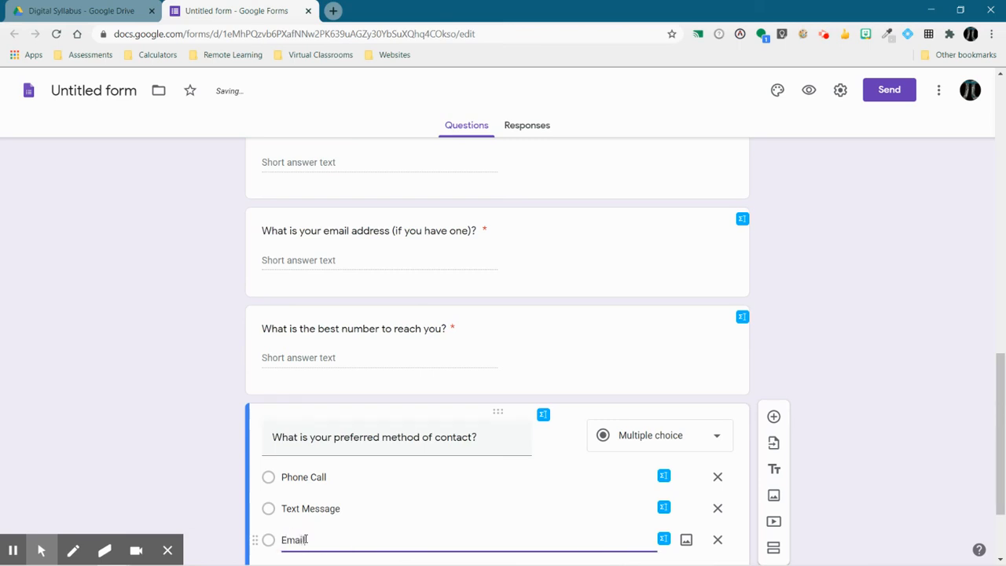
pyautogui.scroll(-3)
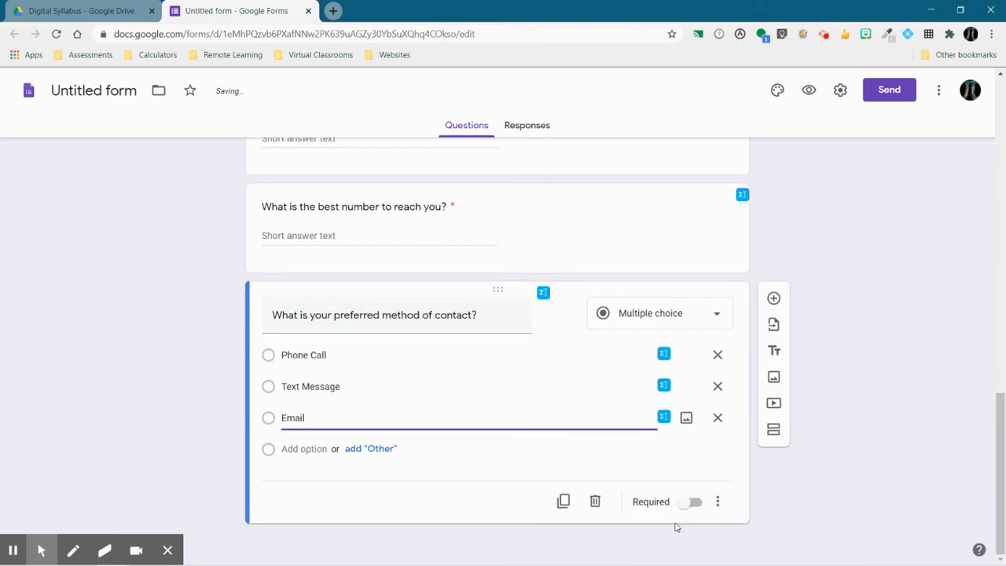
pyautogui.click(691, 502)
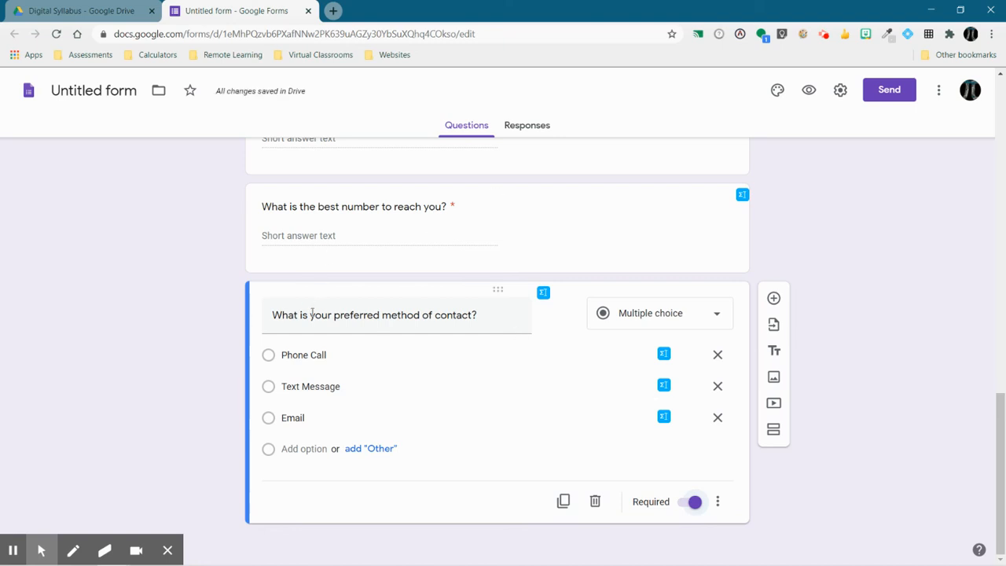
pyautogui.scroll(3)
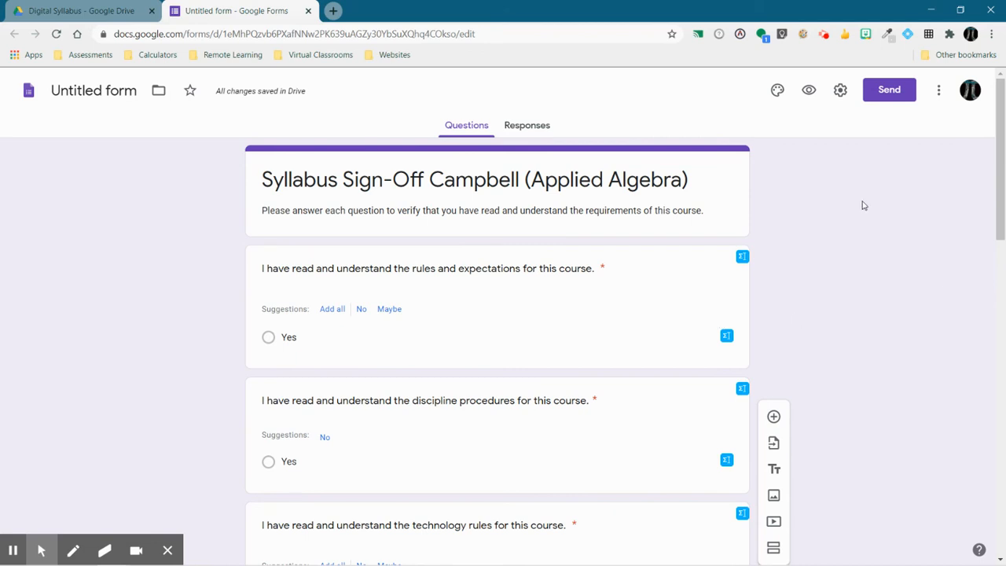
# Step: Set the theme colour to red with a gray background, after briefly trying blue
pyautogui.click(777, 90)
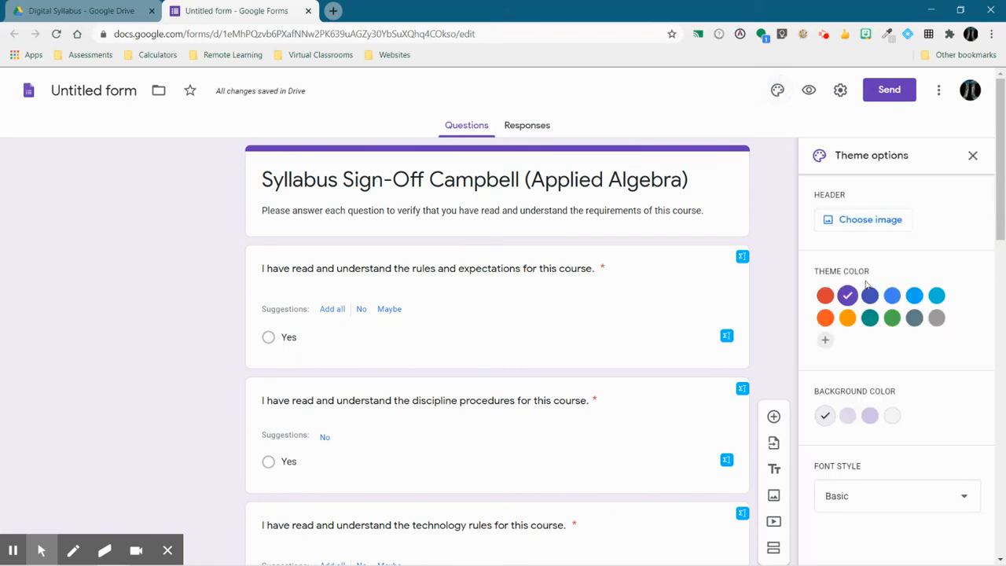
pyautogui.click(824, 295)
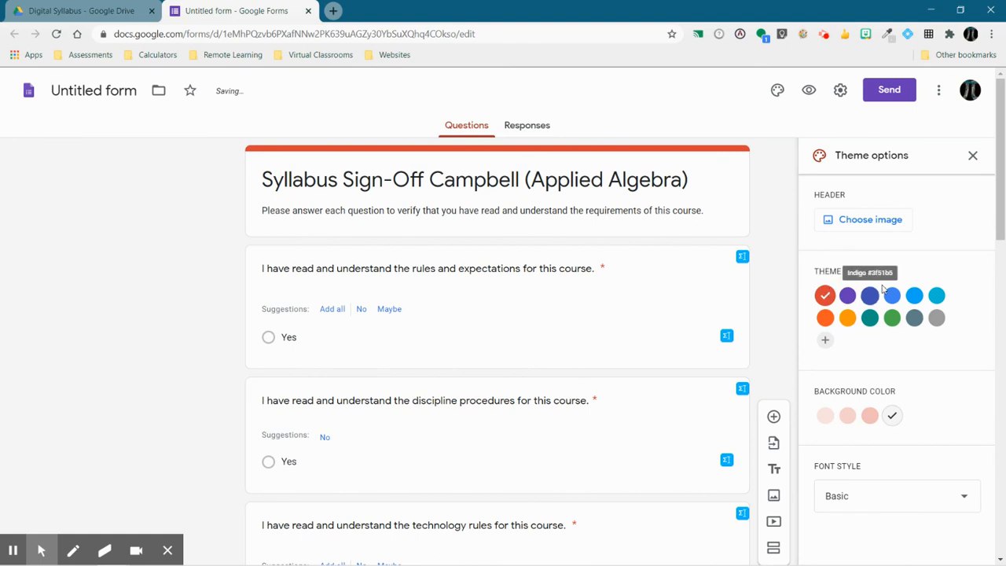
pyautogui.click(891, 296)
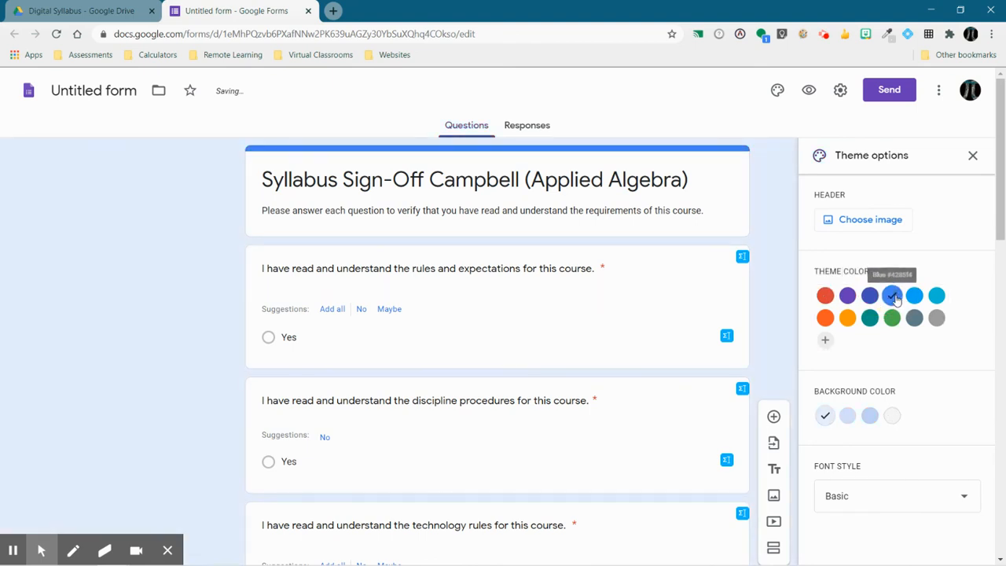
pyautogui.click(893, 415)
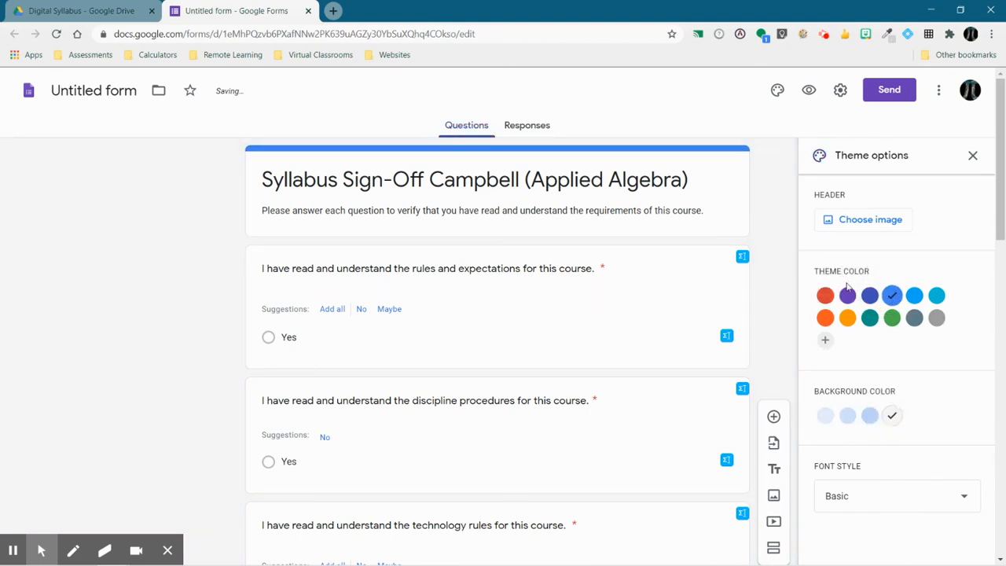
pyautogui.click(824, 296)
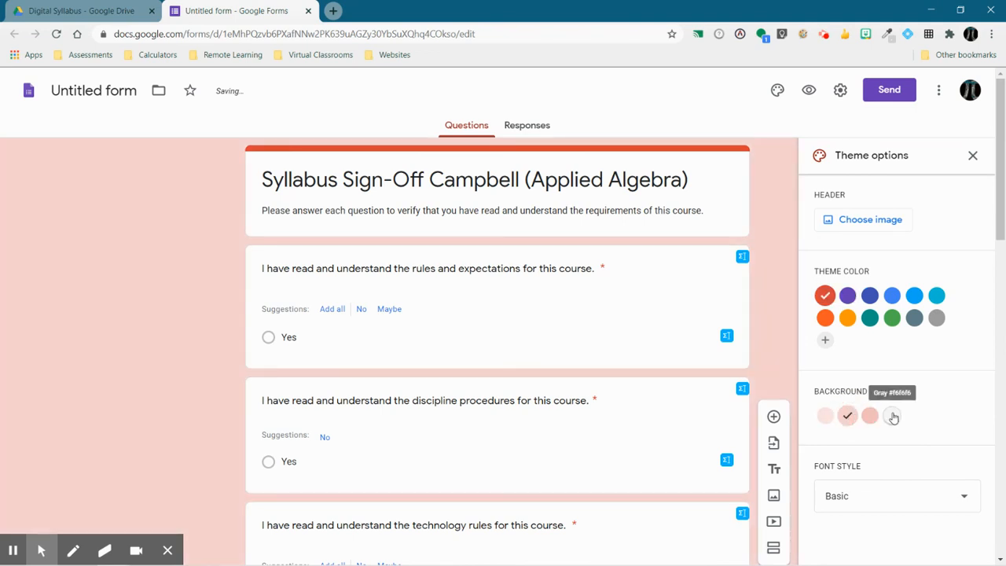
pyautogui.click(893, 415)
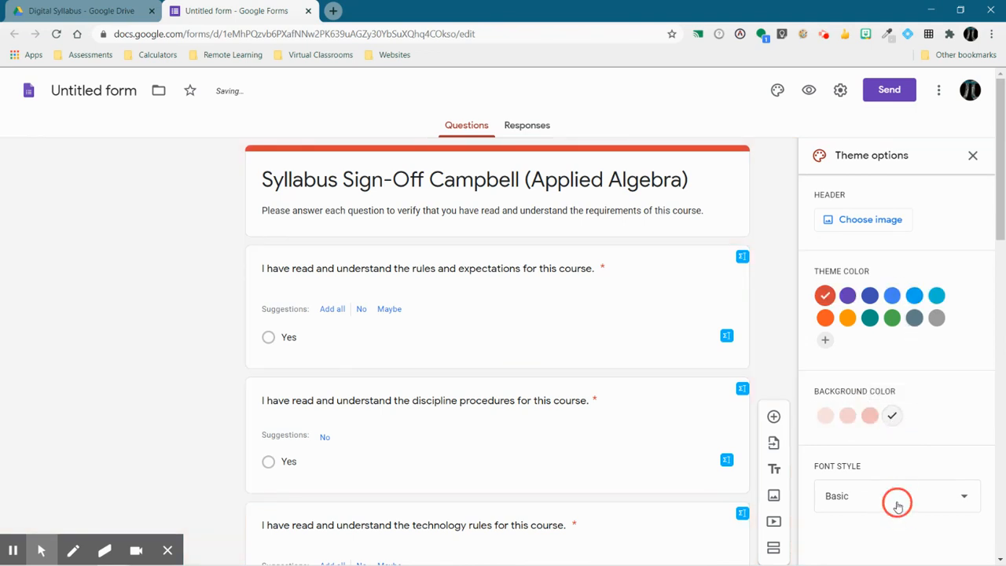
# Step: Keep the Basic font style after trying Playful, and close Theme options
pyautogui.click(897, 497)
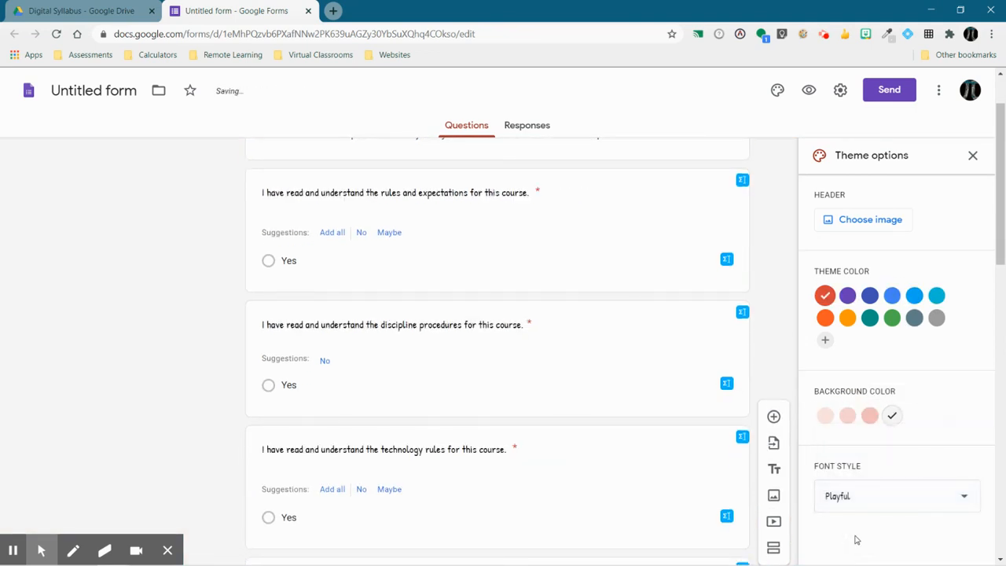
pyautogui.click(896, 495)
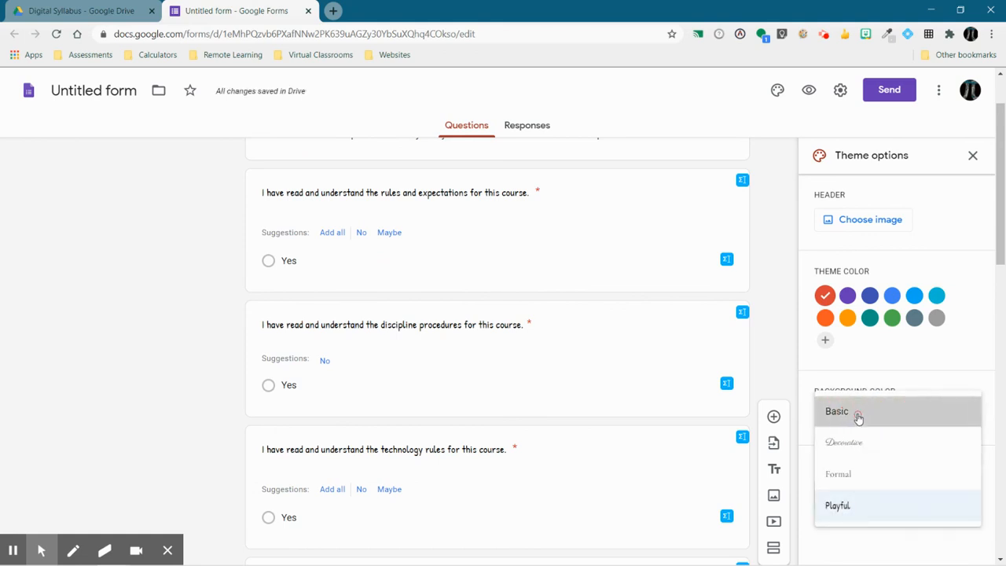
pyautogui.click(836, 411)
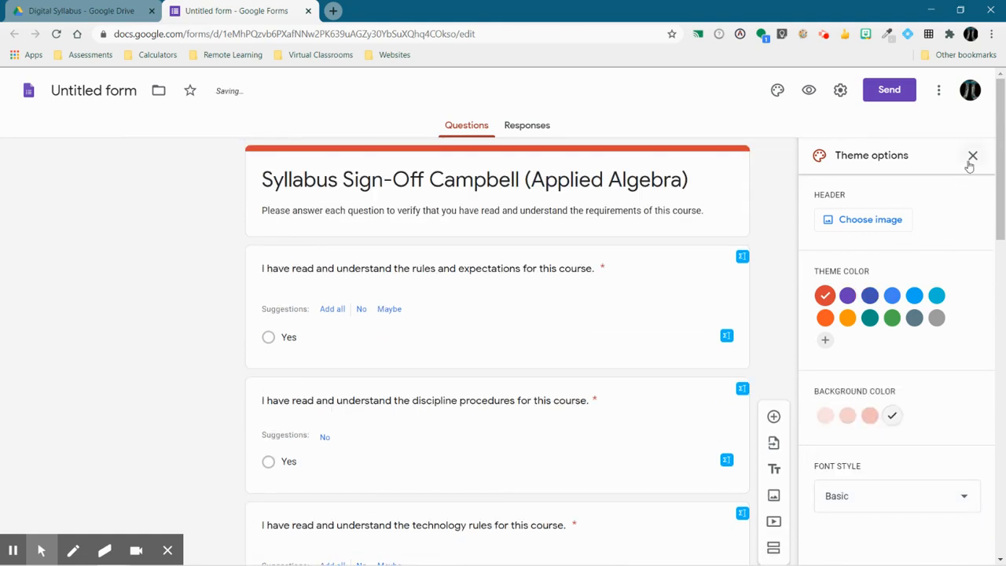
pyautogui.click(972, 156)
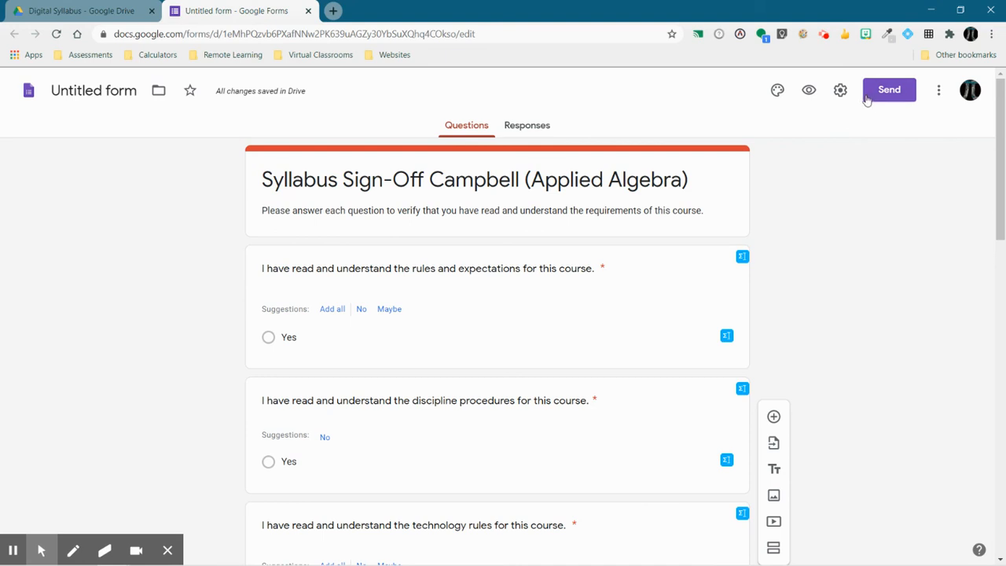
# Step: Review the Send options and copy the form's shareable link to the clipboard
pyautogui.click(890, 88)
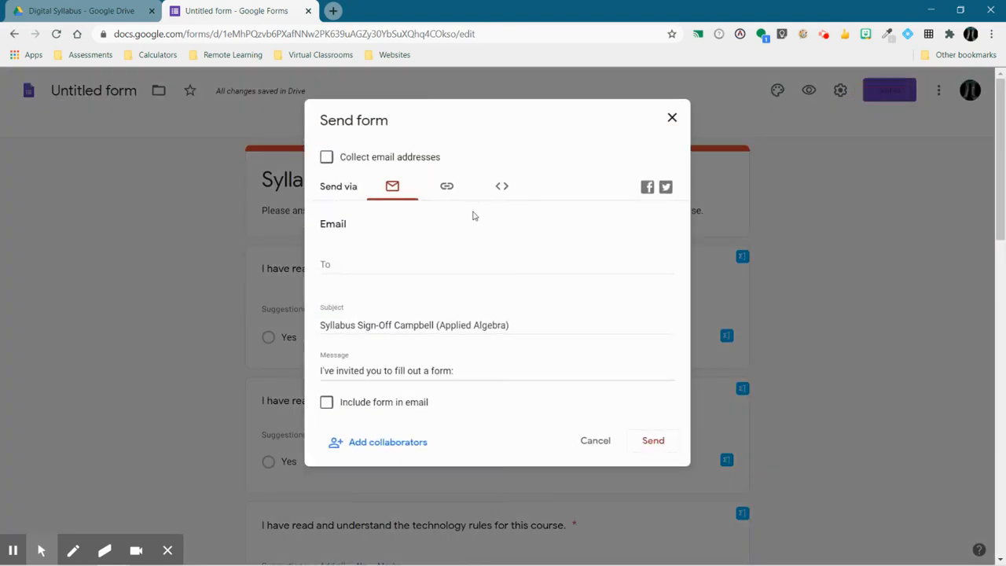
pyautogui.click(446, 185)
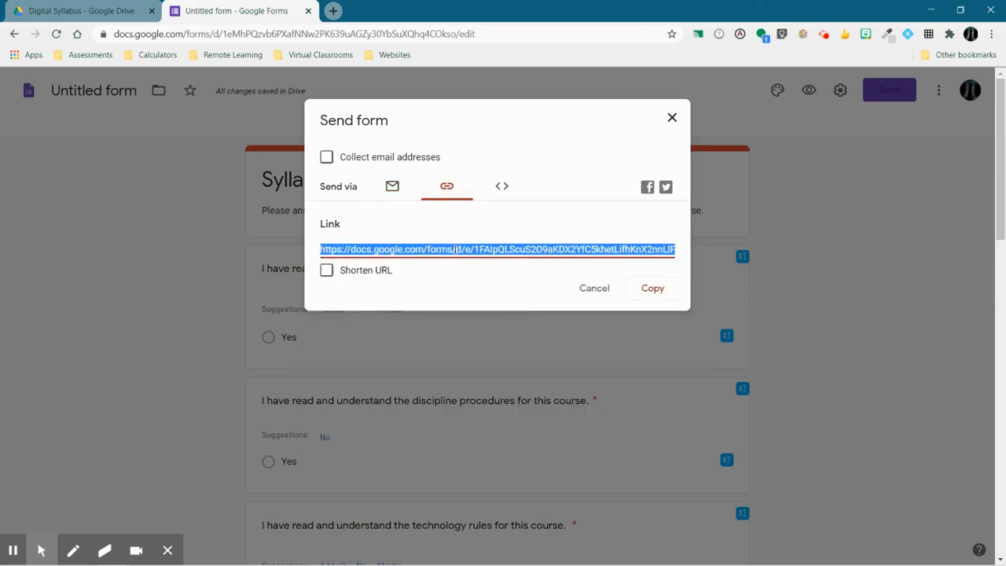
pyautogui.moveTo(606, 220)
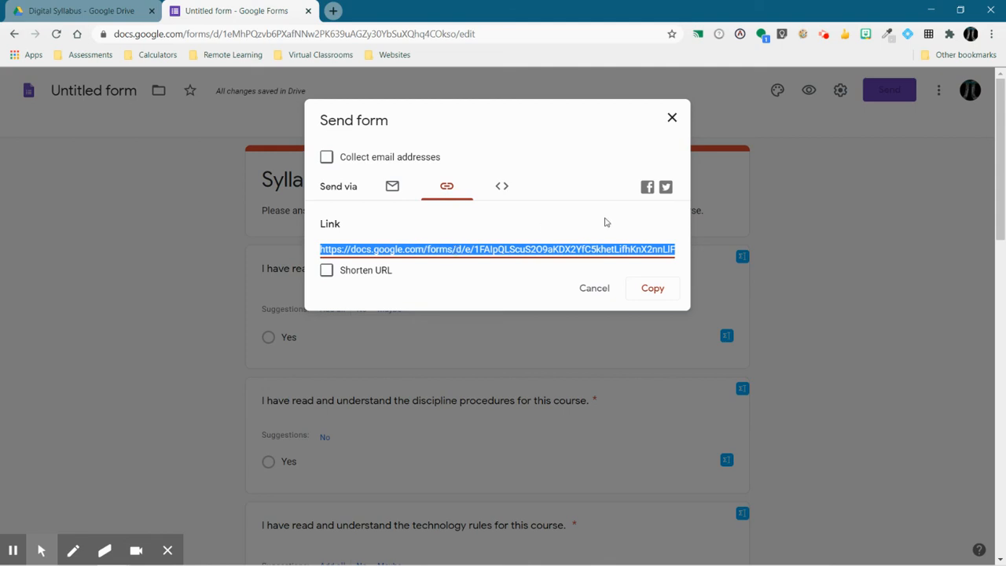
pyautogui.click(393, 186)
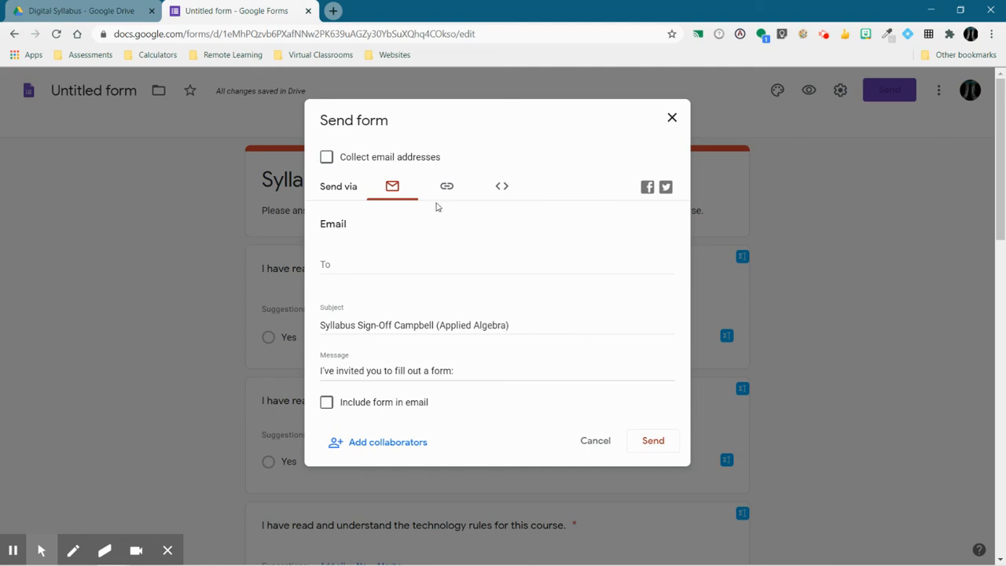
pyautogui.click(446, 185)
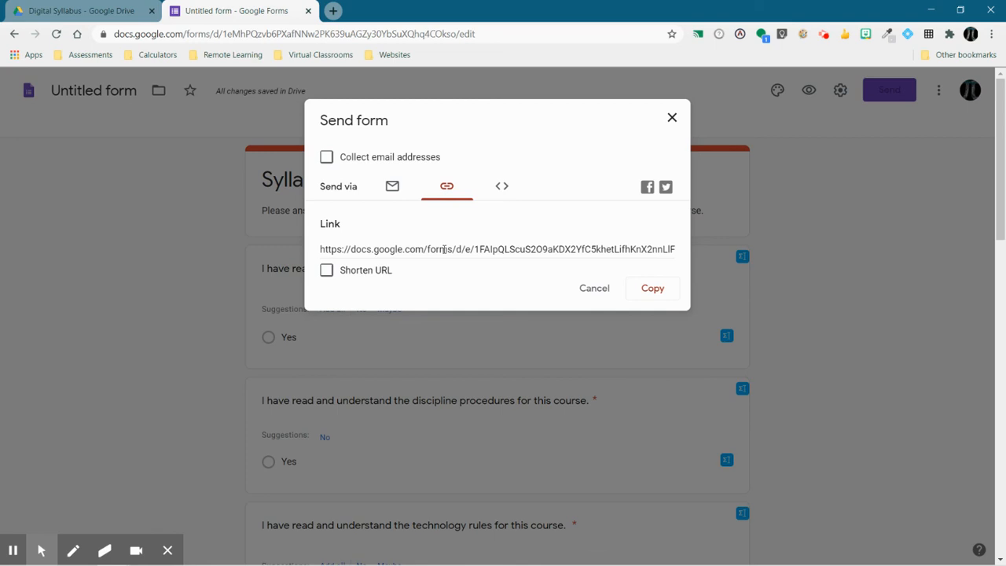
pyautogui.click(673, 117)
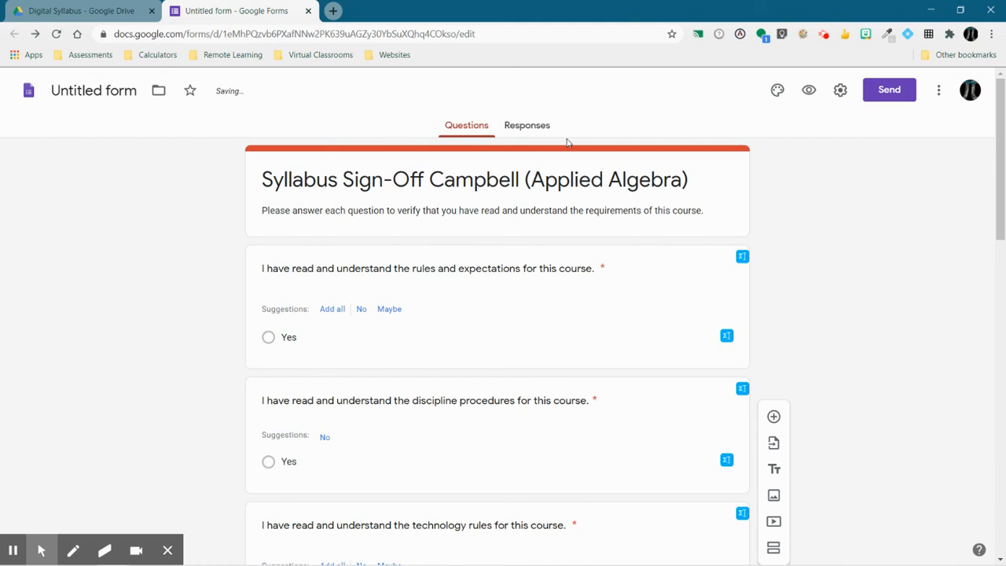
# Step: Show the Responses page, currently at 0 responses and accepting responses
pyautogui.click(527, 125)
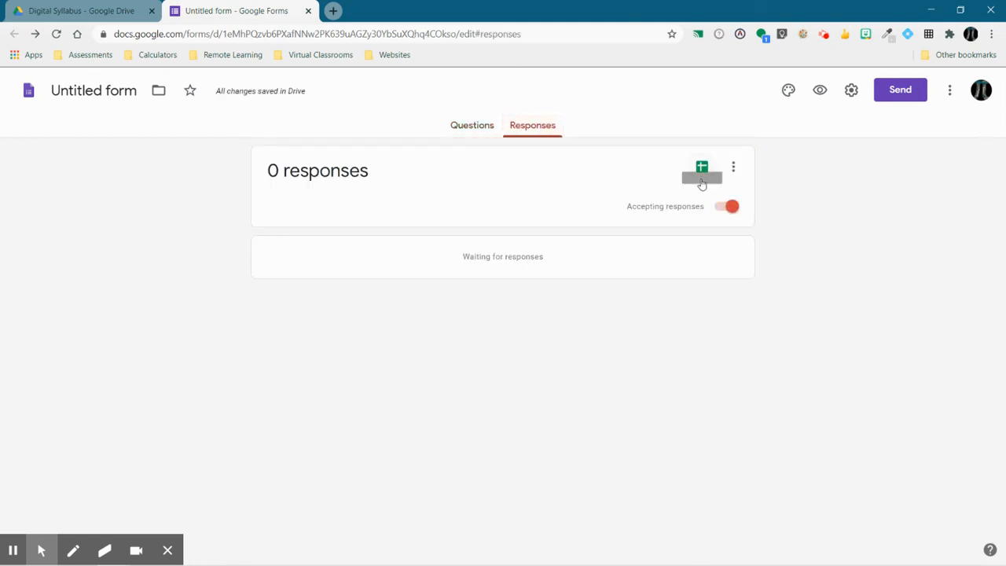
pyautogui.moveTo(374, 375)
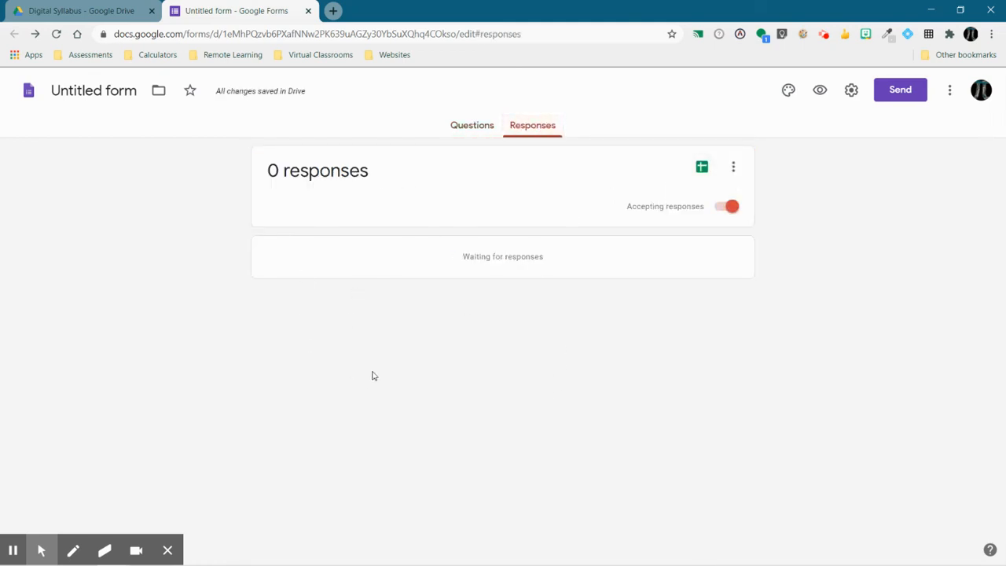
pyautogui.moveTo(453, 270)
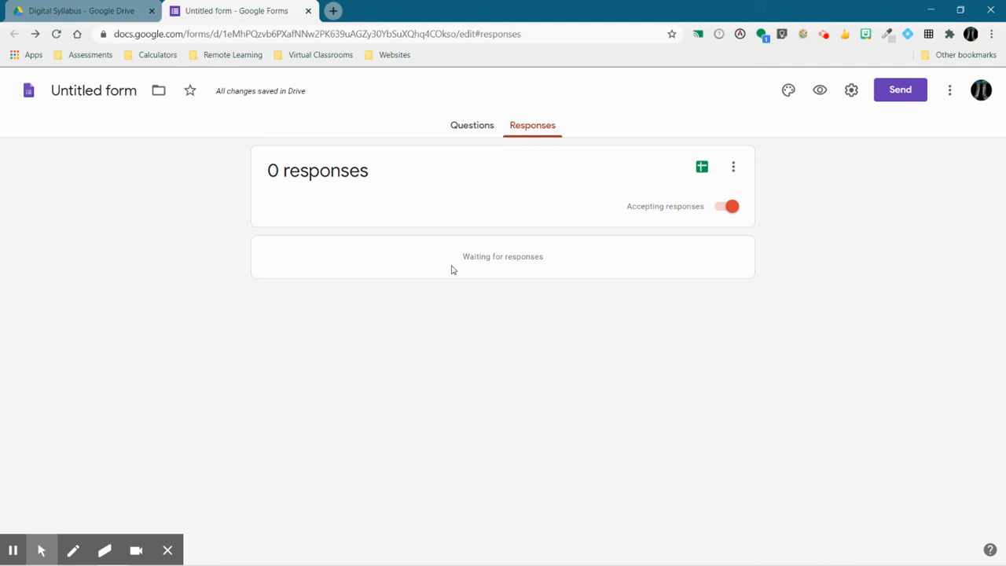
pyautogui.moveTo(707, 148)
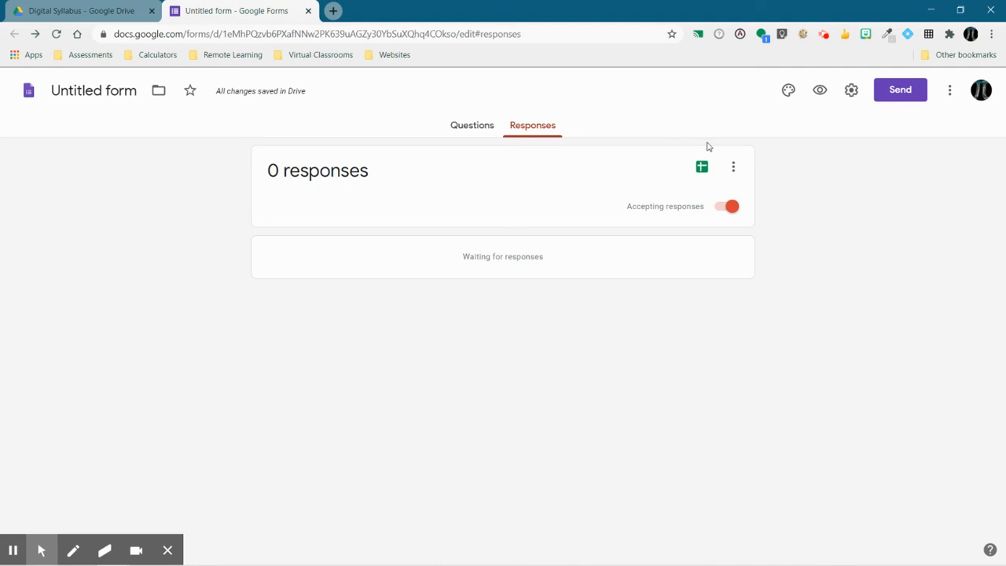